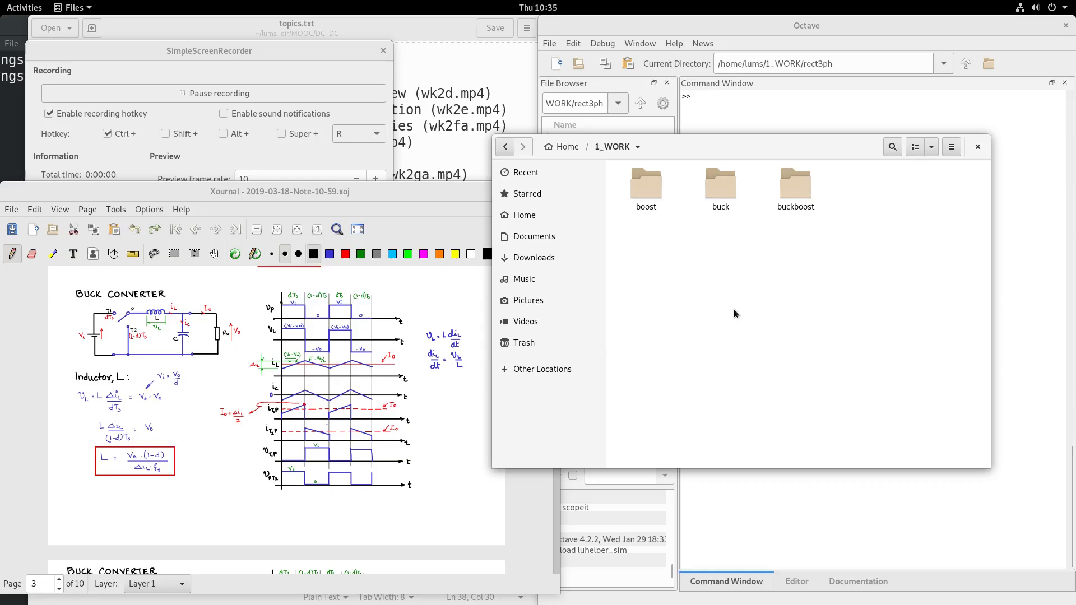
mouse_move(678, 288)
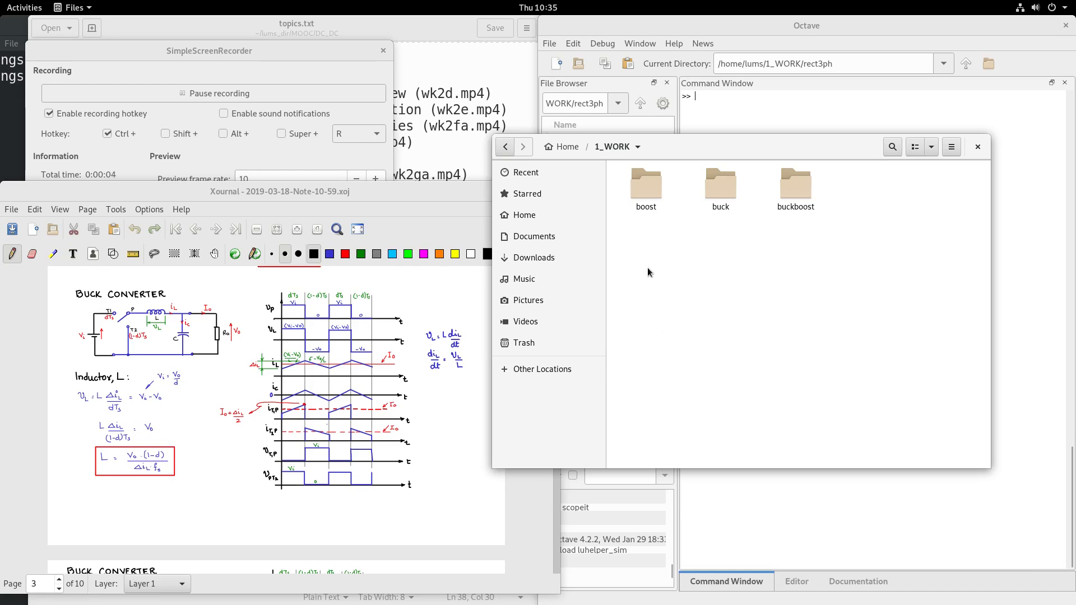
mouse_move(723, 217)
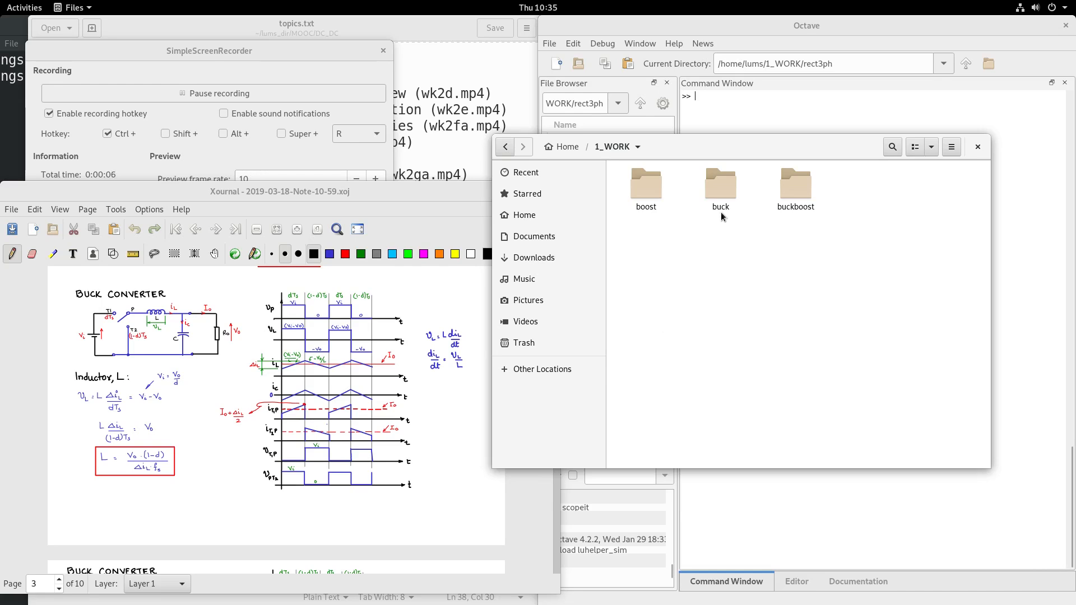
mouse_move(709, 284)
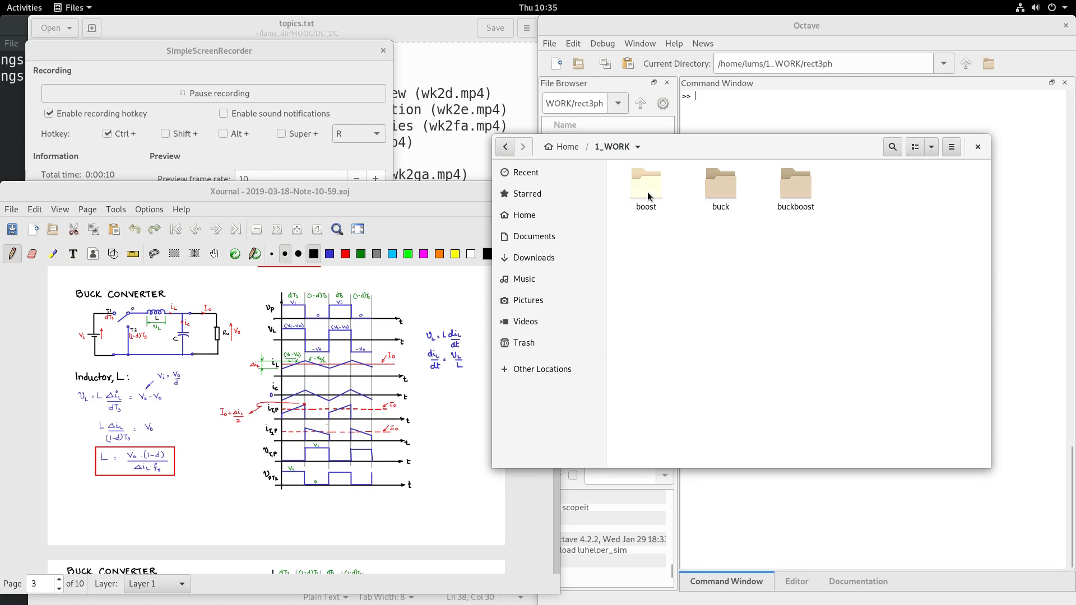
mouse_move(666, 196)
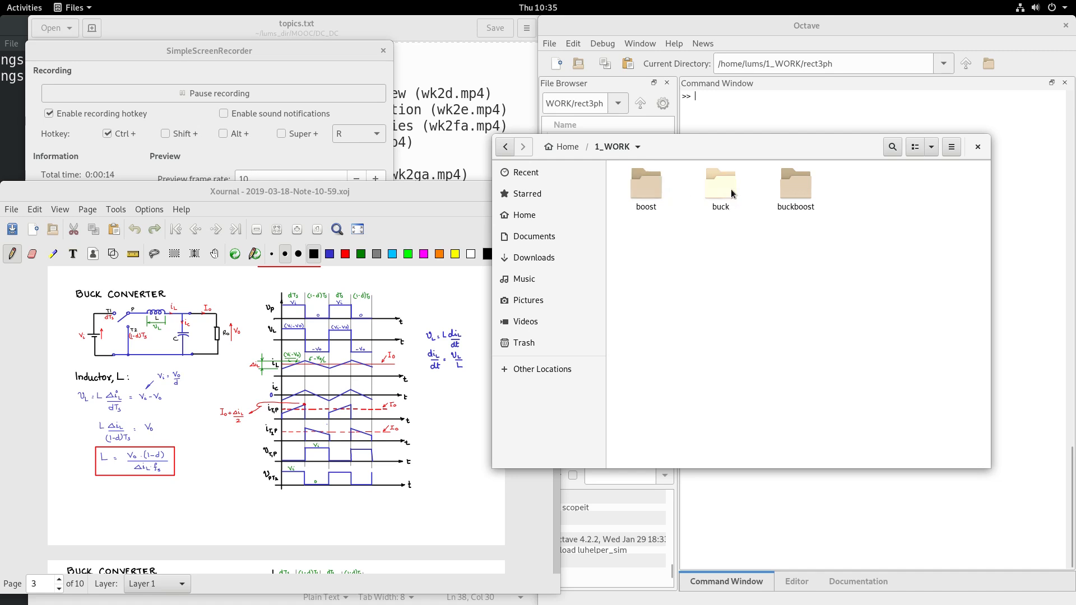
mouse_move(794, 186)
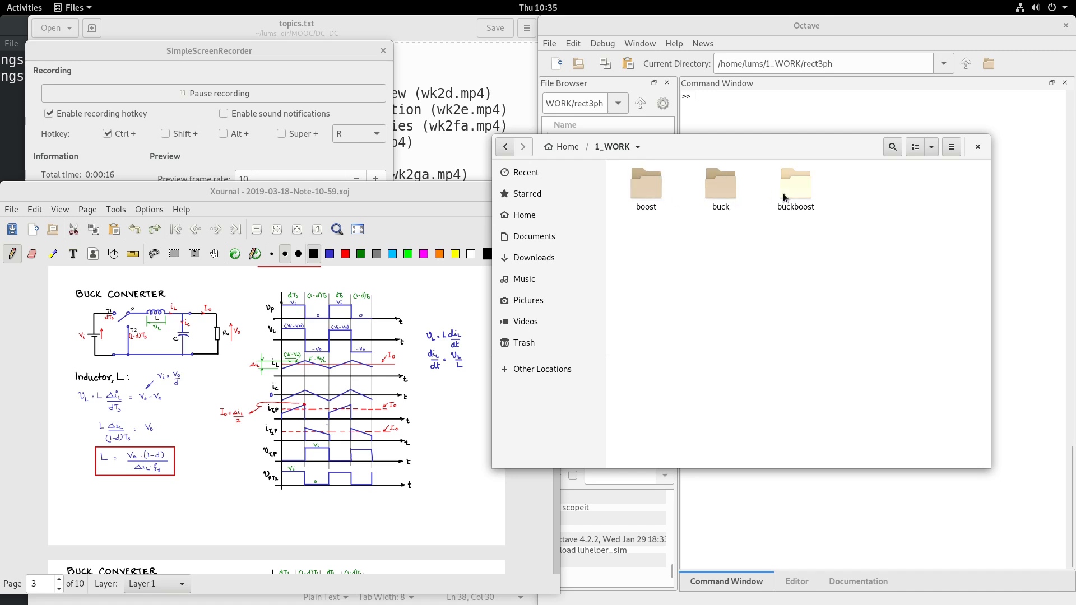
Open the buck folder in 1_WORK and select its model.m file
double_click(720, 184)
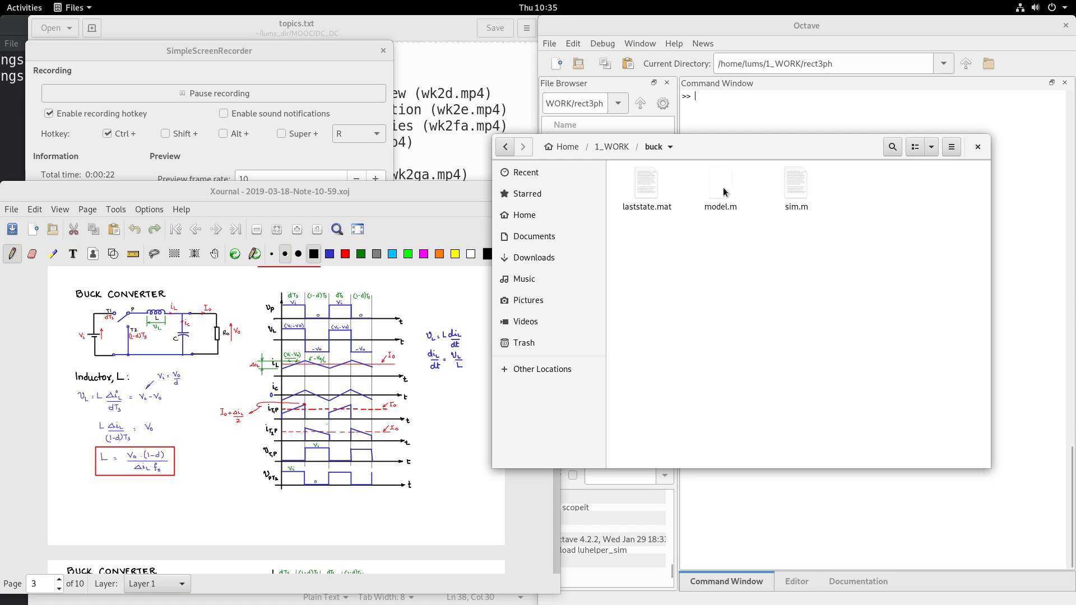
click(720, 185)
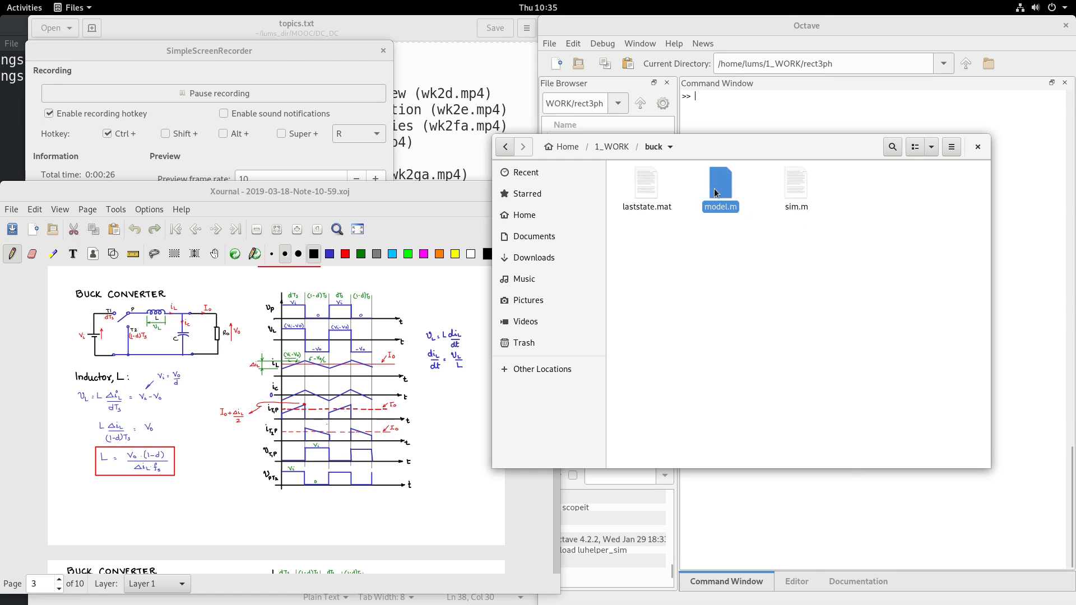
Open buck model.m and highlight u, ildot, x and vc while explaining the equations
double_click(719, 178)
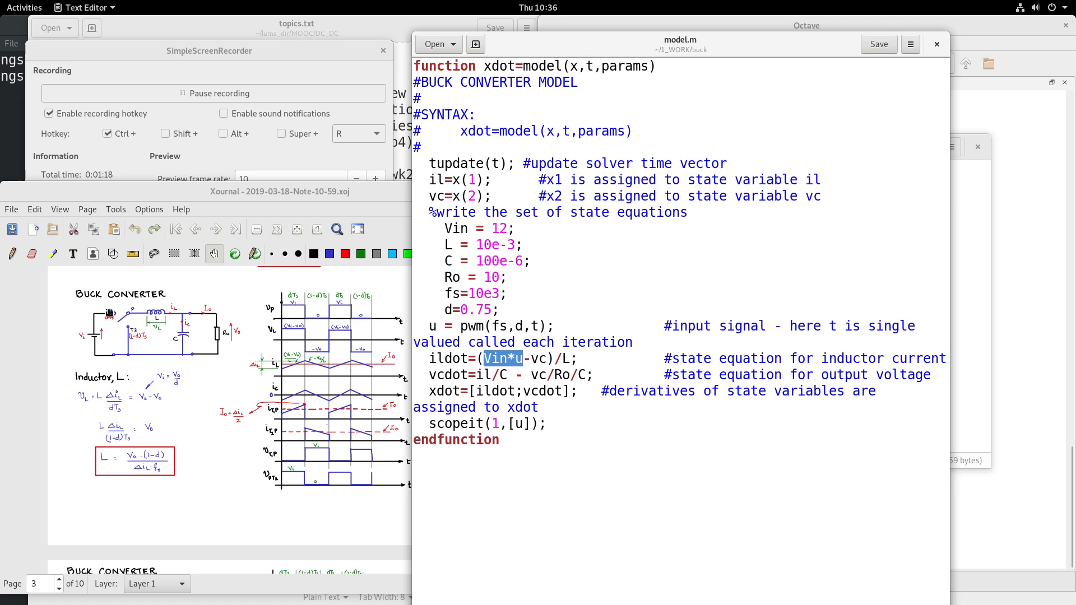
mouse_move(128, 326)
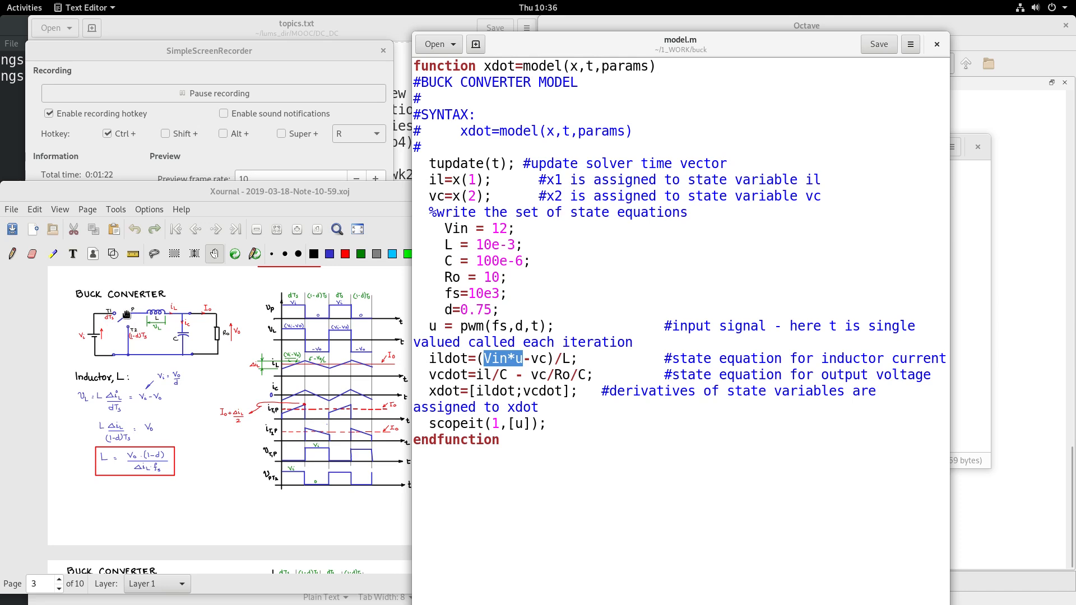
mouse_move(541, 358)
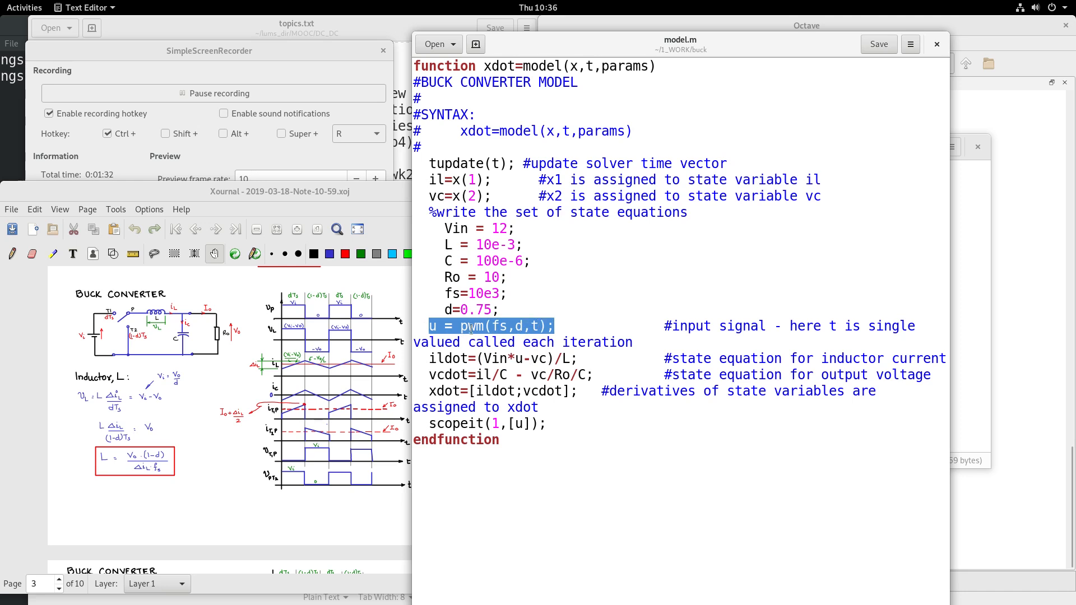
click(450, 349)
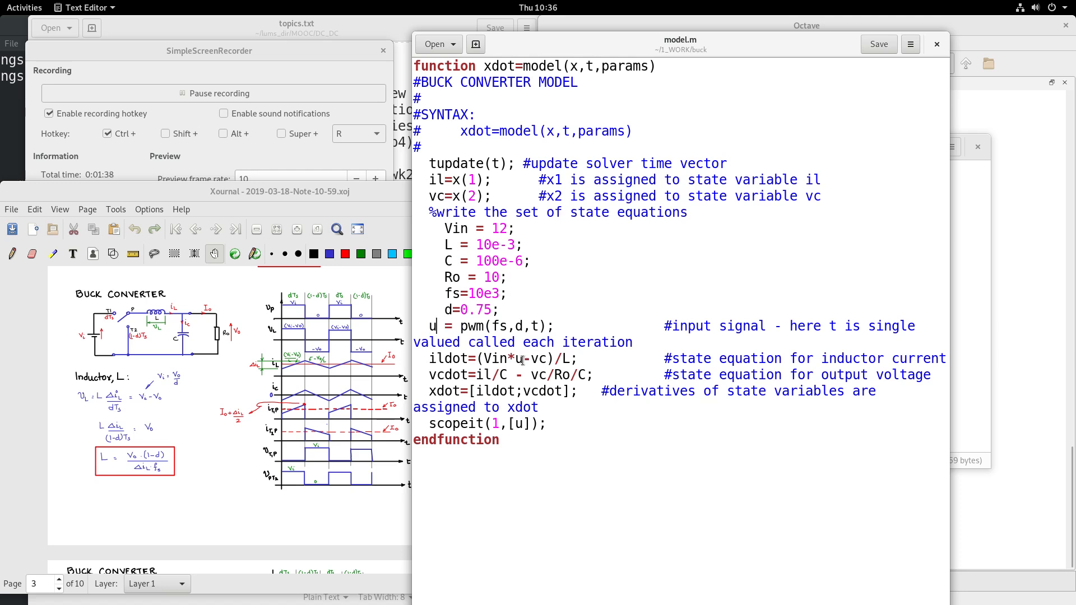
double_click(540, 357)
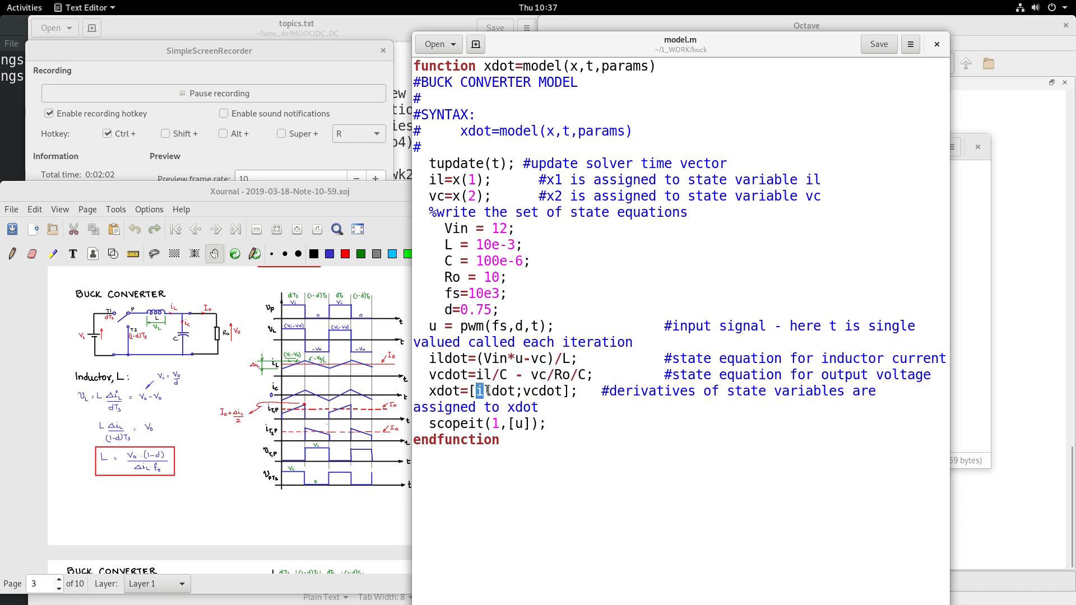
double_click(494, 391)
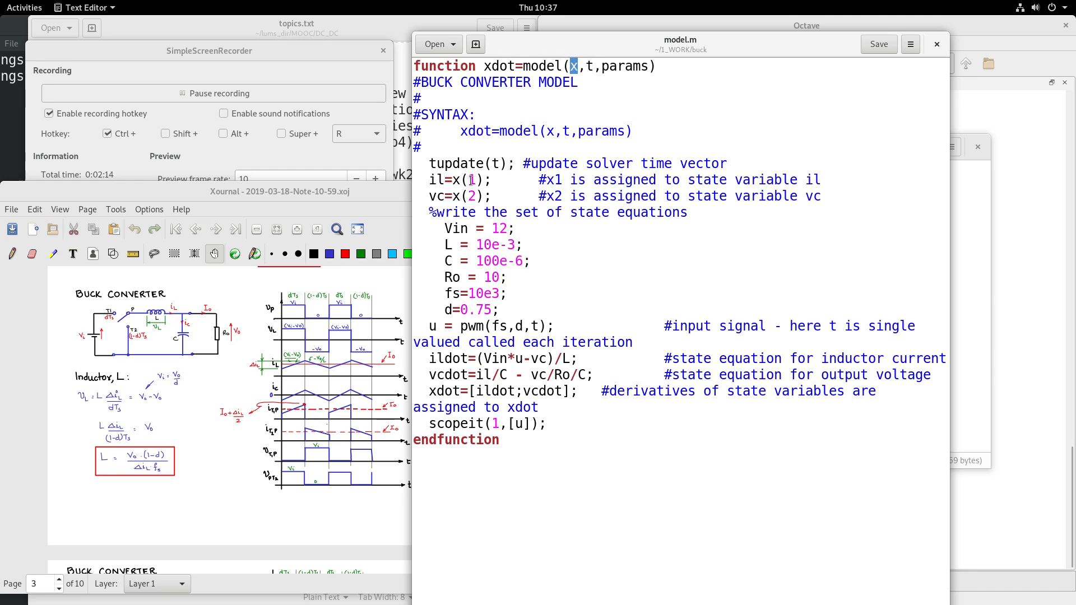
double_click(434, 180)
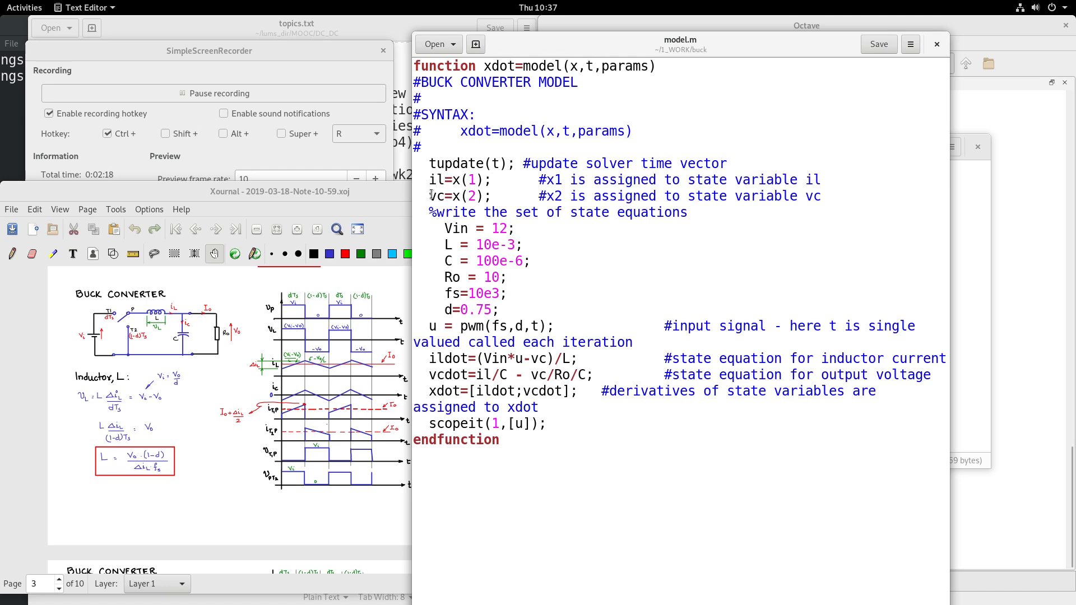
double_click(437, 197)
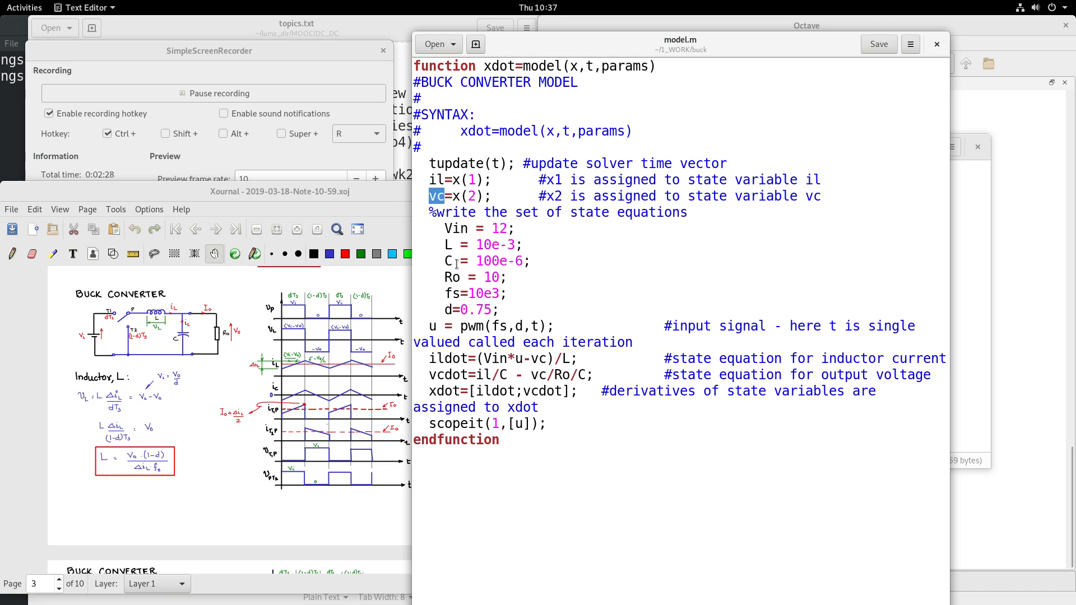
mouse_move(581, 318)
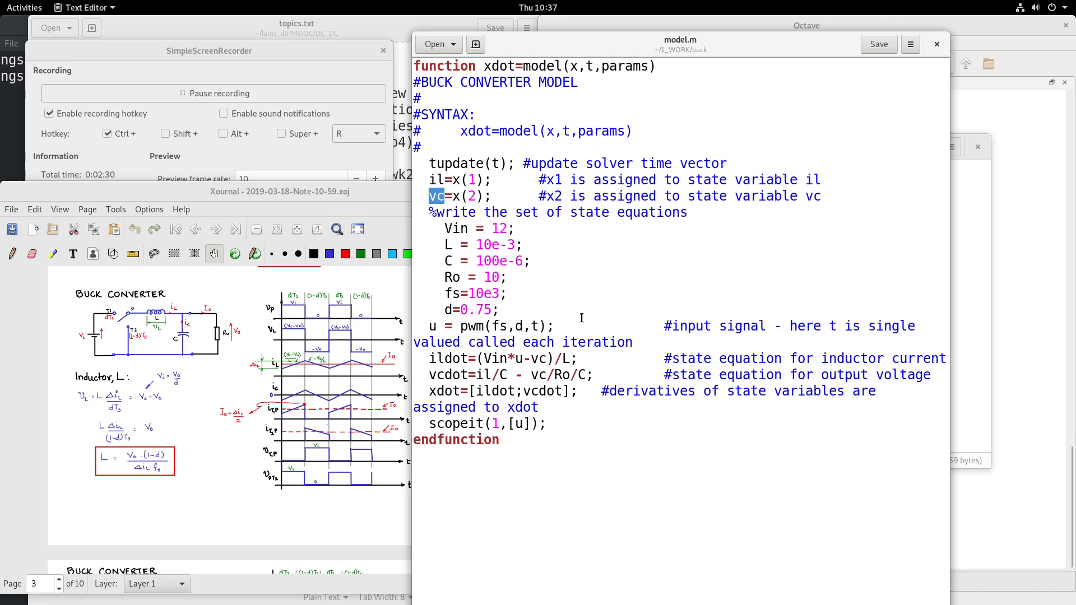
mouse_move(770, 63)
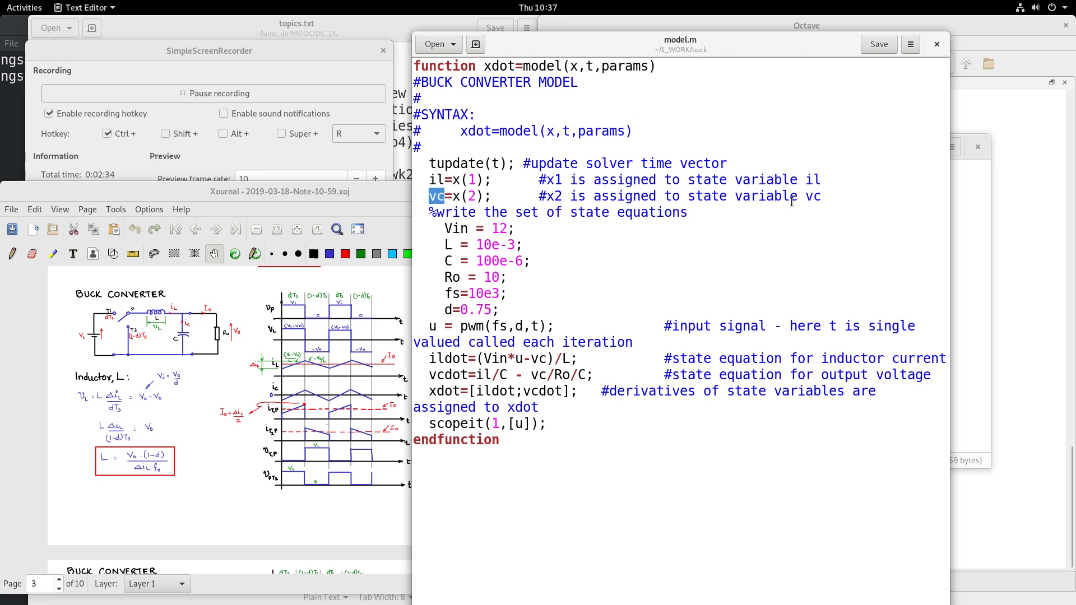
click(807, 25)
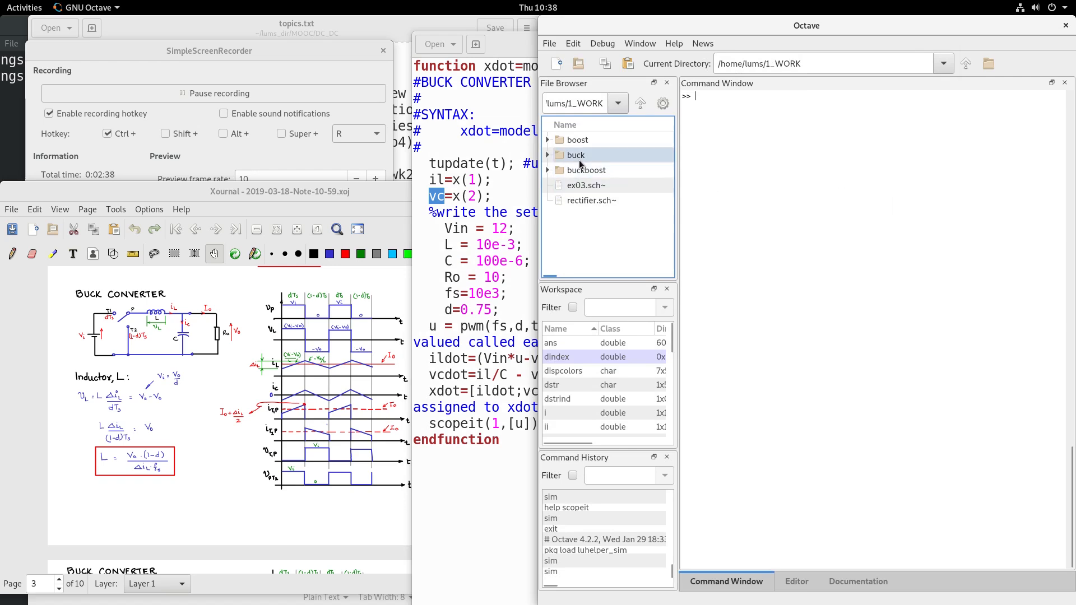
Make buck the working folder and run sim to plot current and voltage
double_click(575, 155)
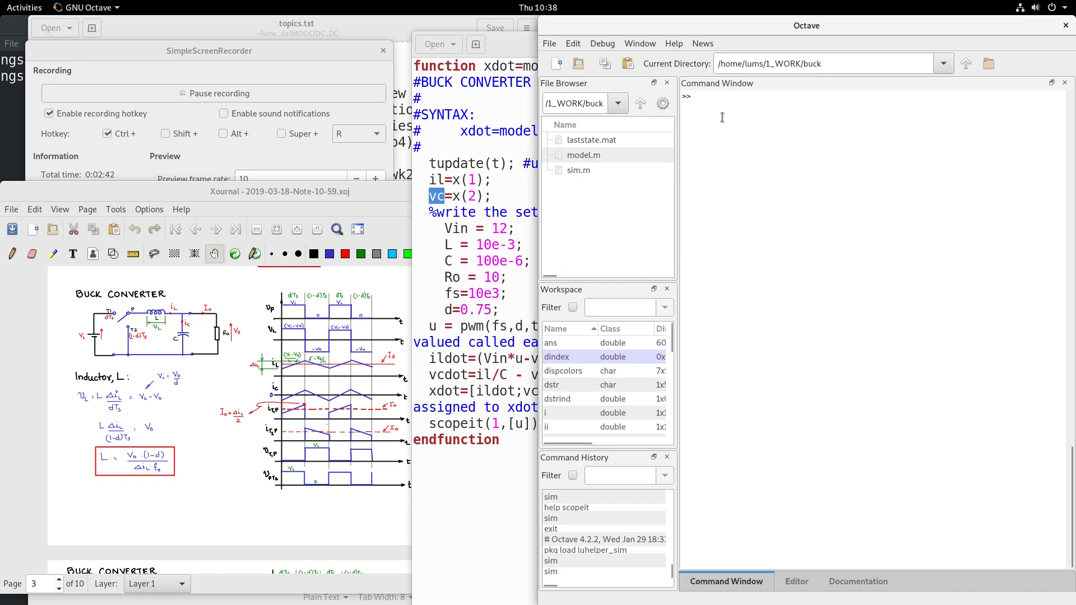
text(sim)
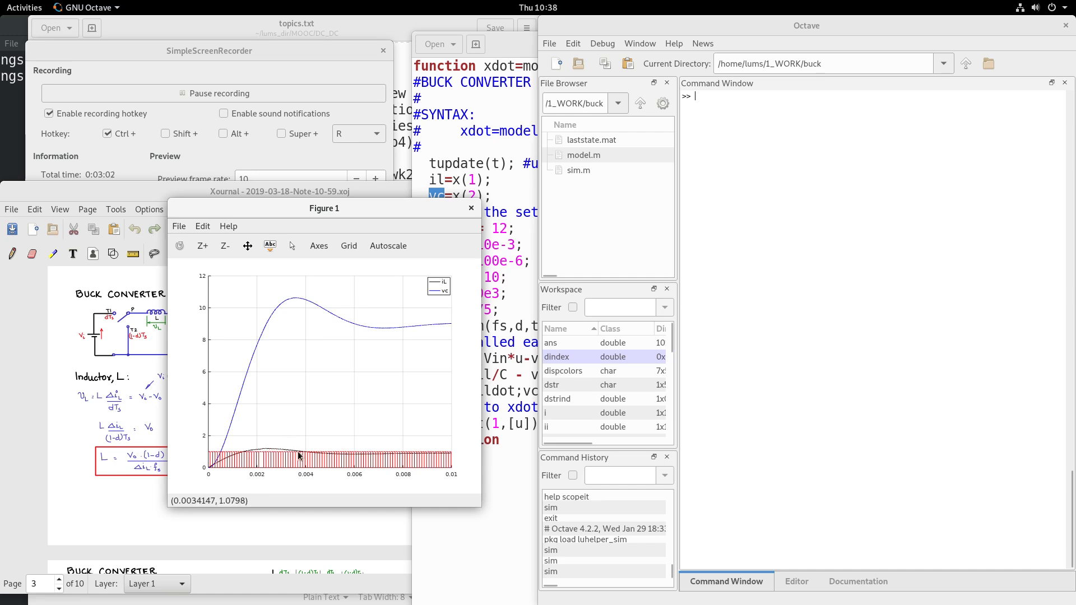
mouse_move(239, 321)
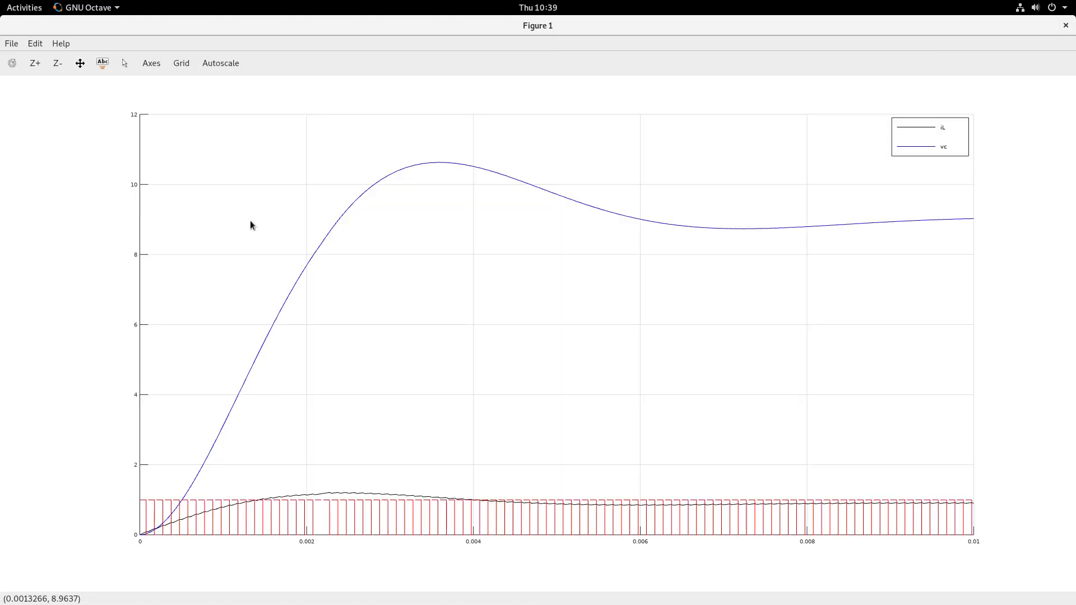
click(34, 62)
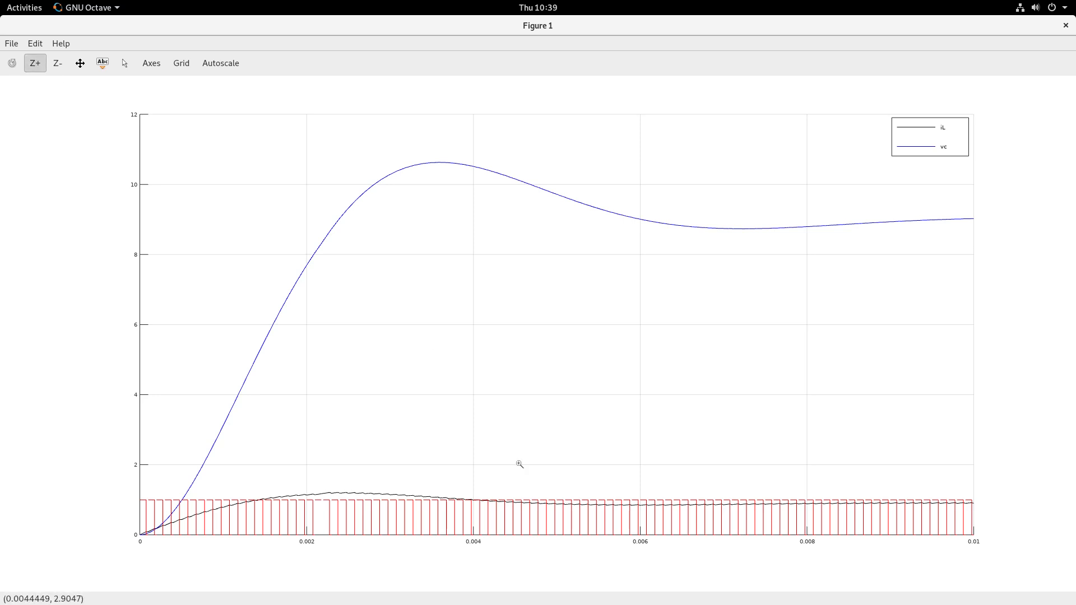
mouse_move(757, 496)
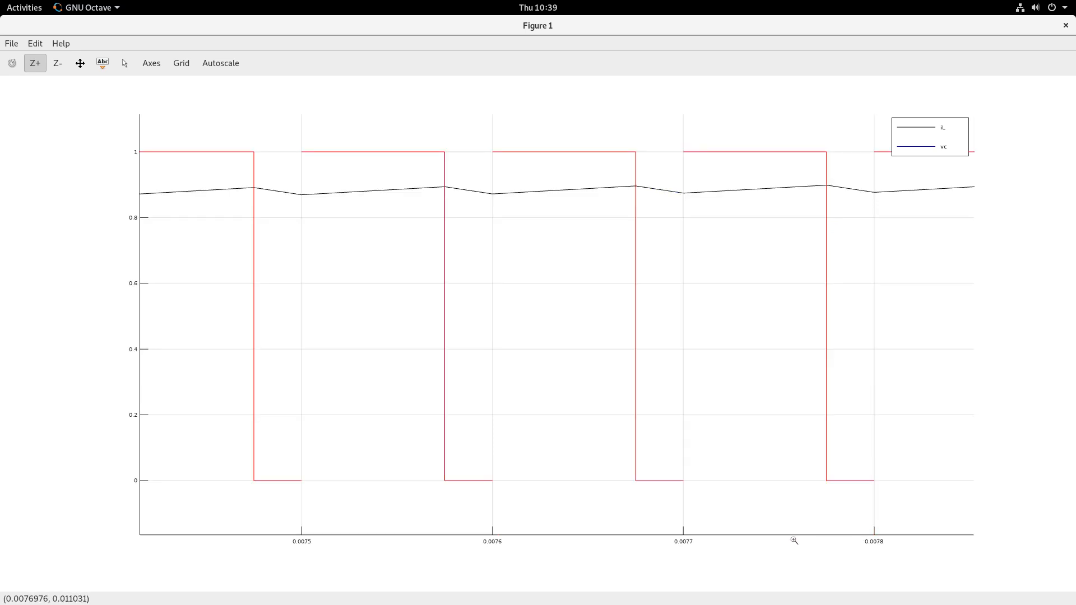
mouse_move(256, 183)
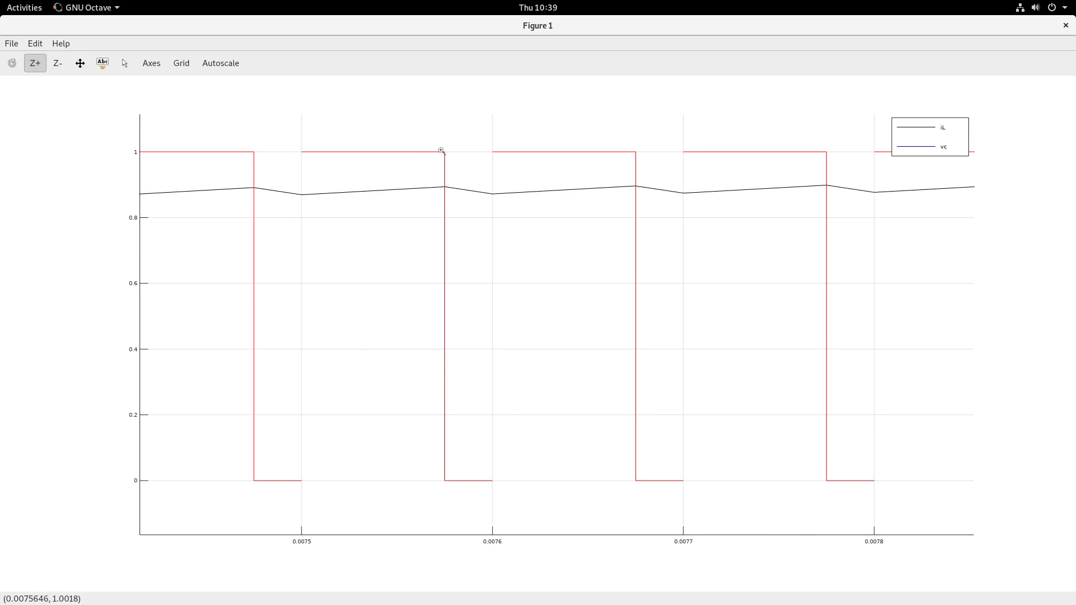
mouse_move(466, 483)
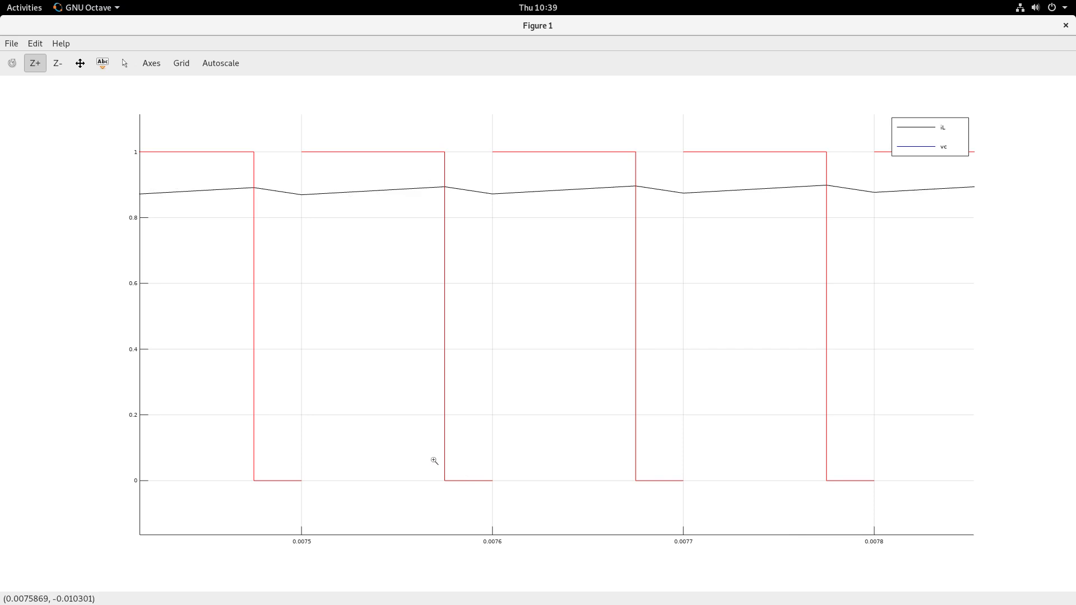
mouse_move(950, 116)
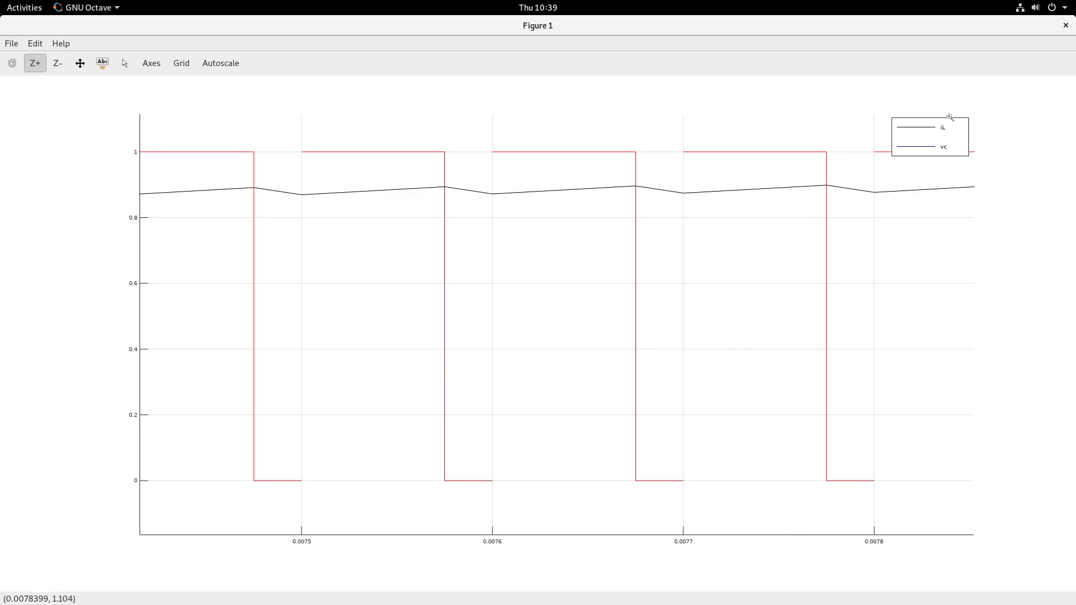
mouse_move(1040, 26)
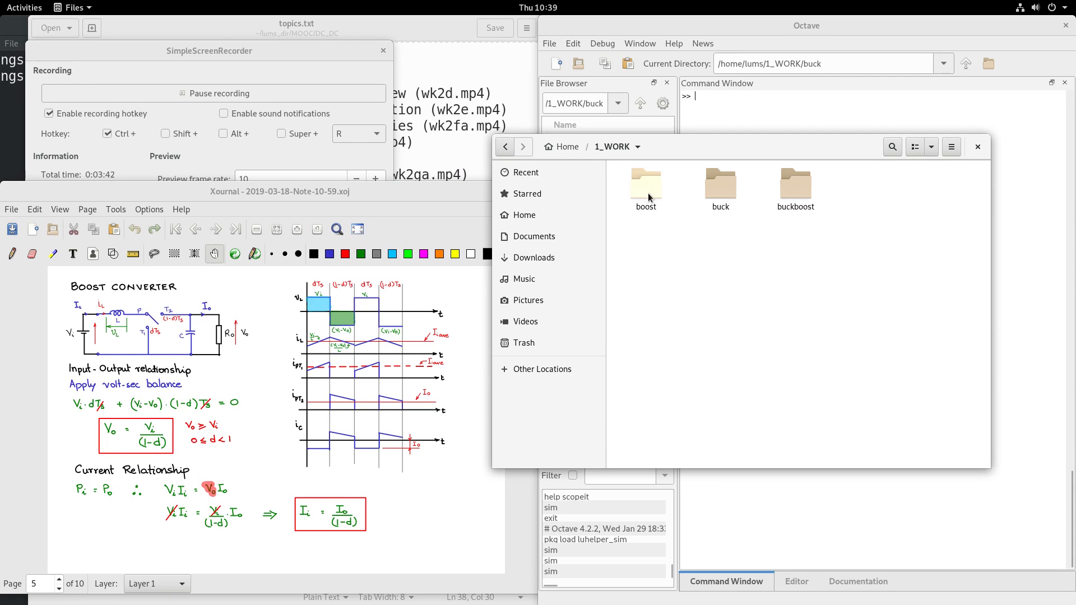
Open the boost folder in 1_WORK and load its model.m in Text Editor
click(644, 183)
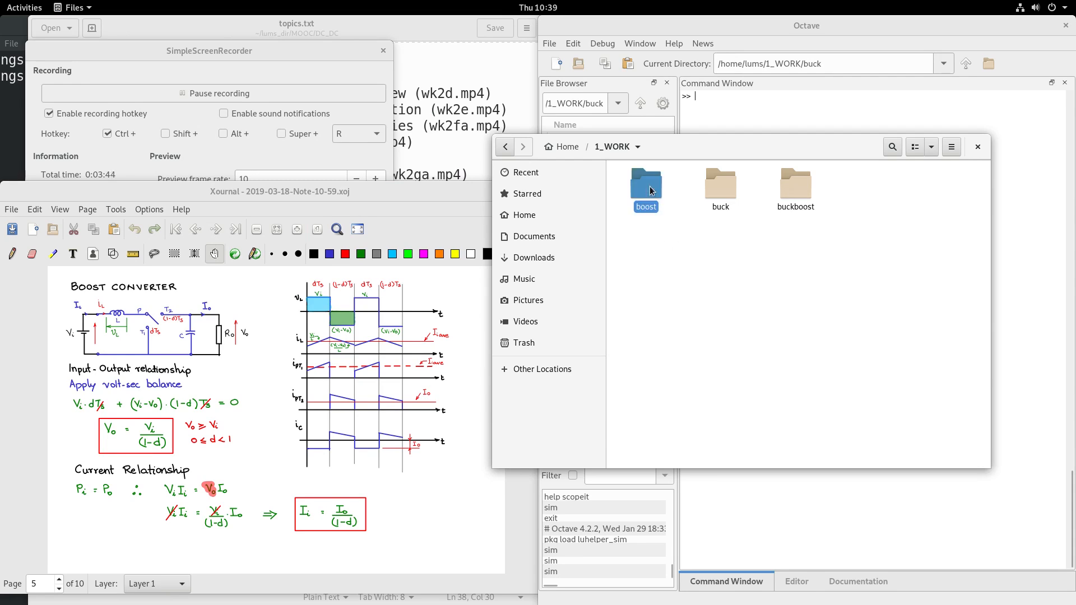
double_click(645, 183)
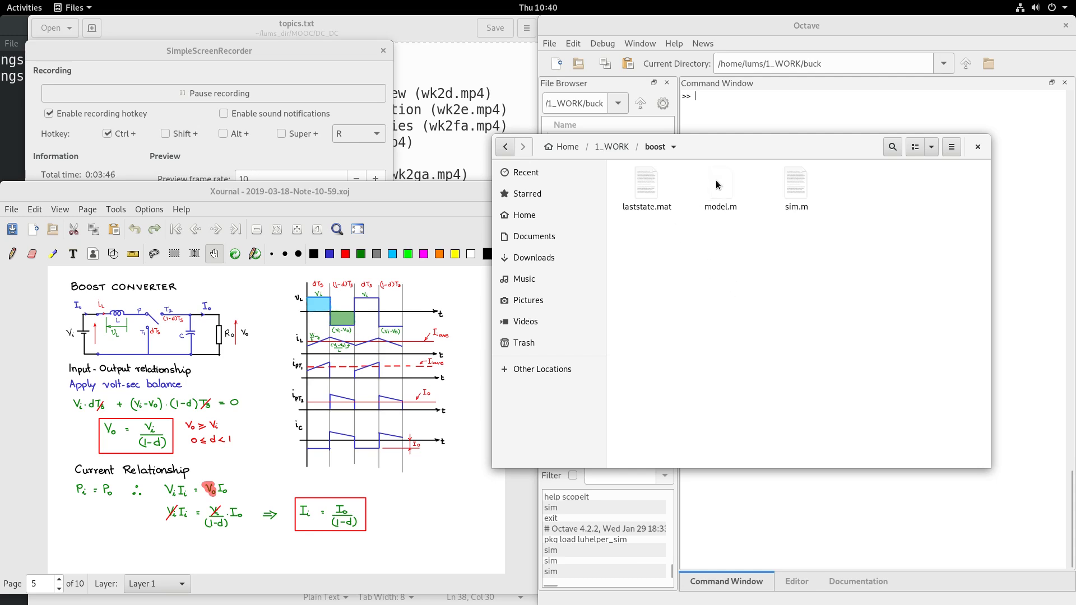
double_click(719, 184)
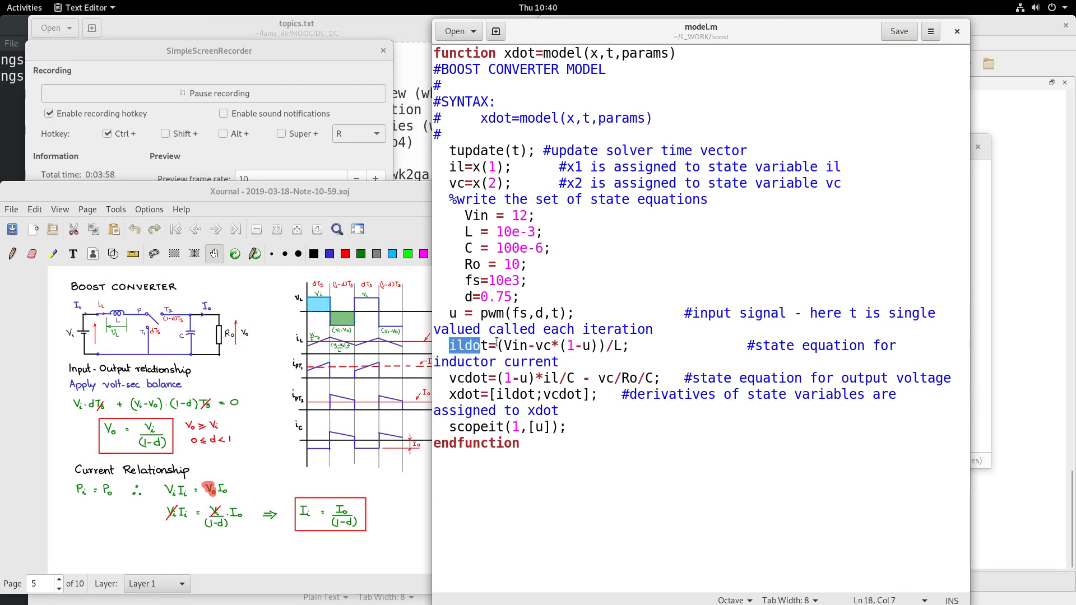
drag(449, 346, 635, 345)
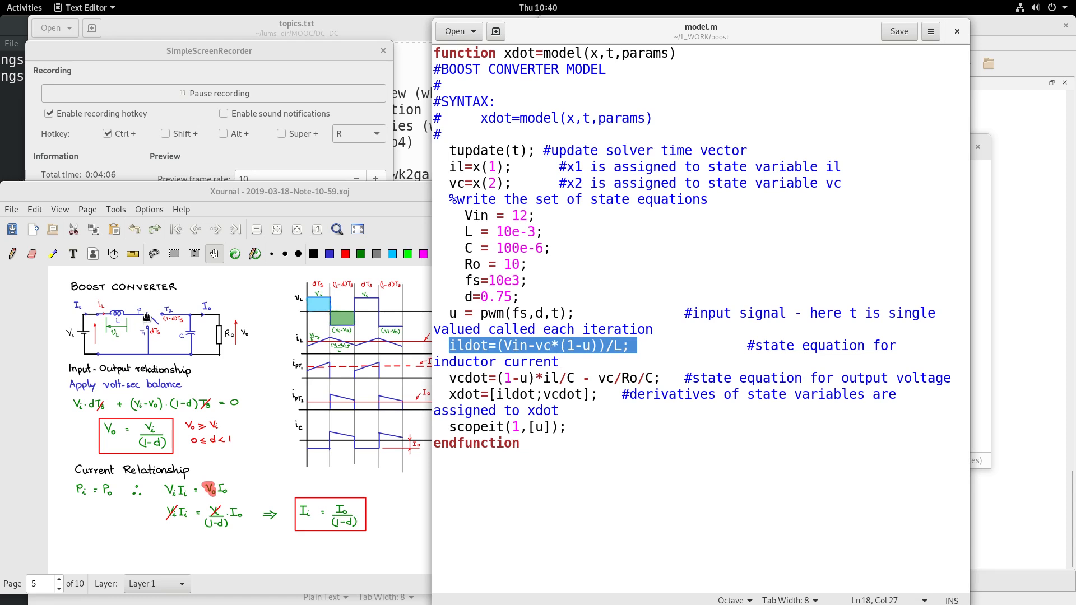
mouse_move(150, 318)
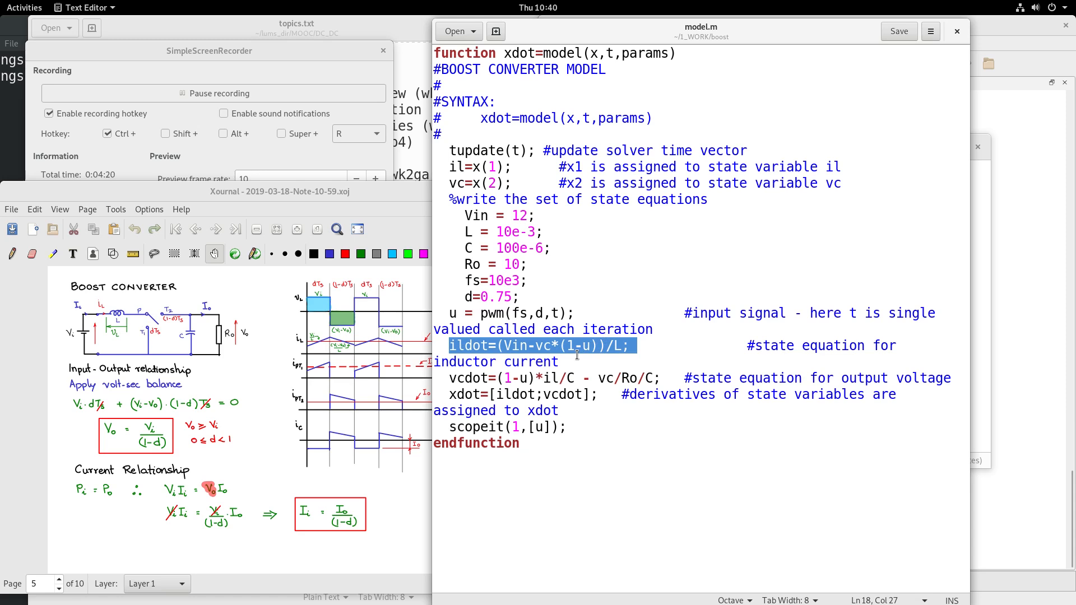
mouse_move(578, 354)
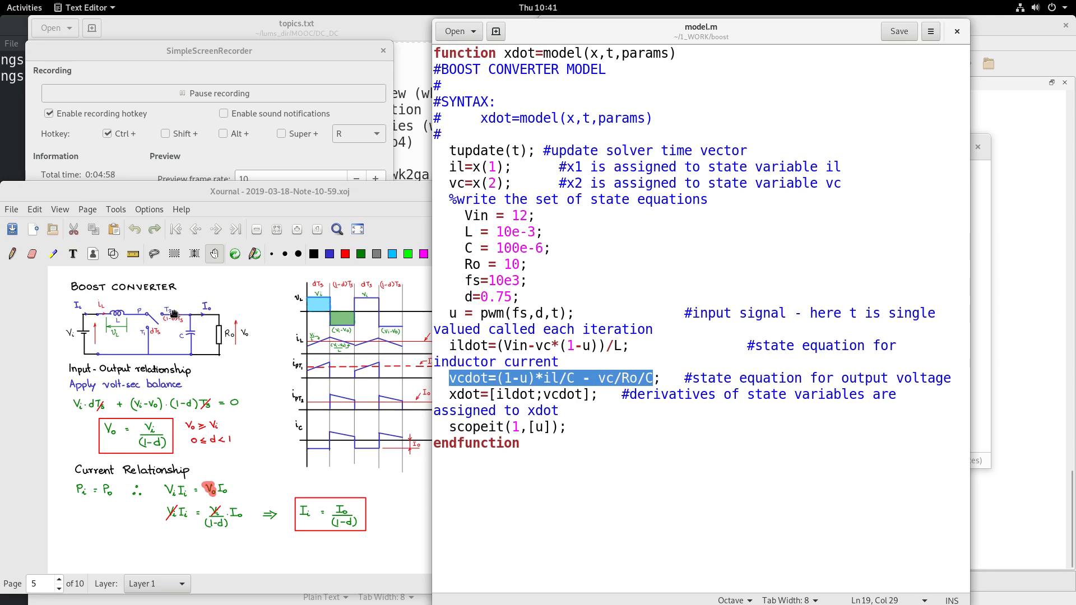
mouse_move(117, 314)
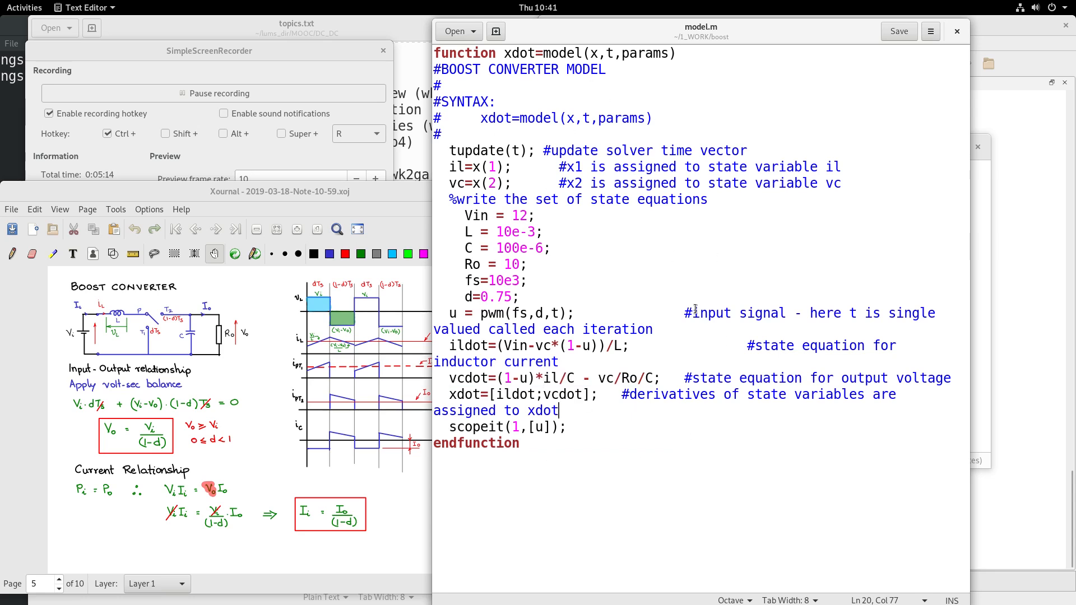
mouse_move(698, 302)
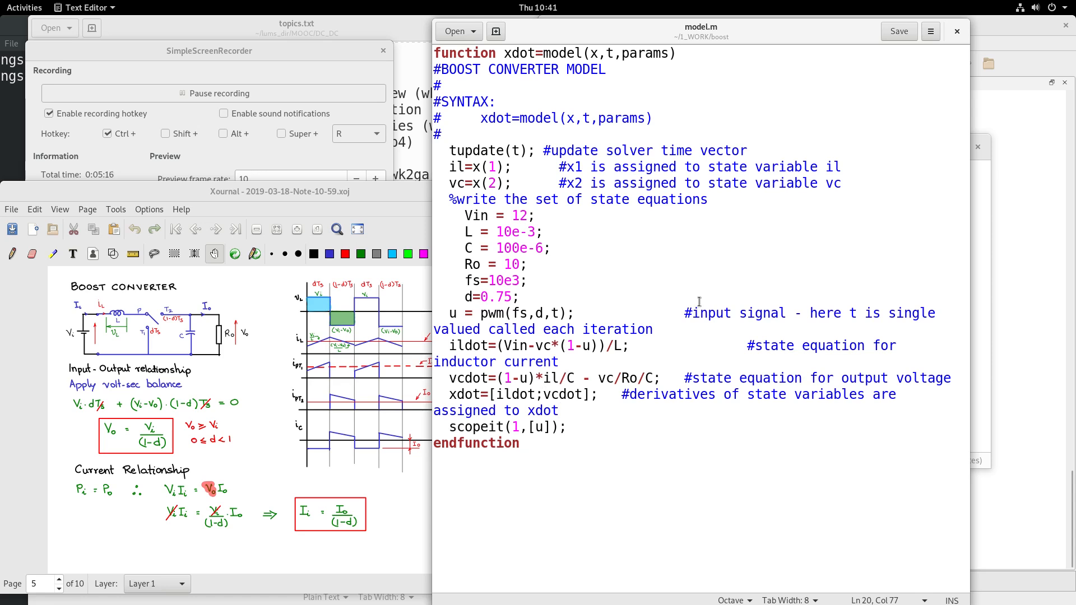
click(559, 410)
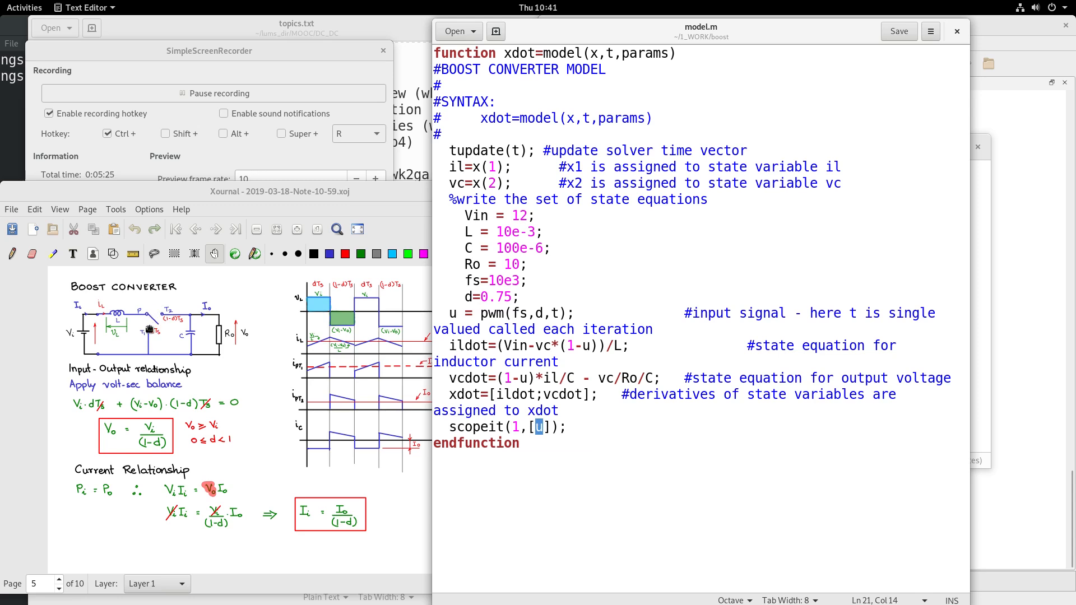
mouse_move(130, 323)
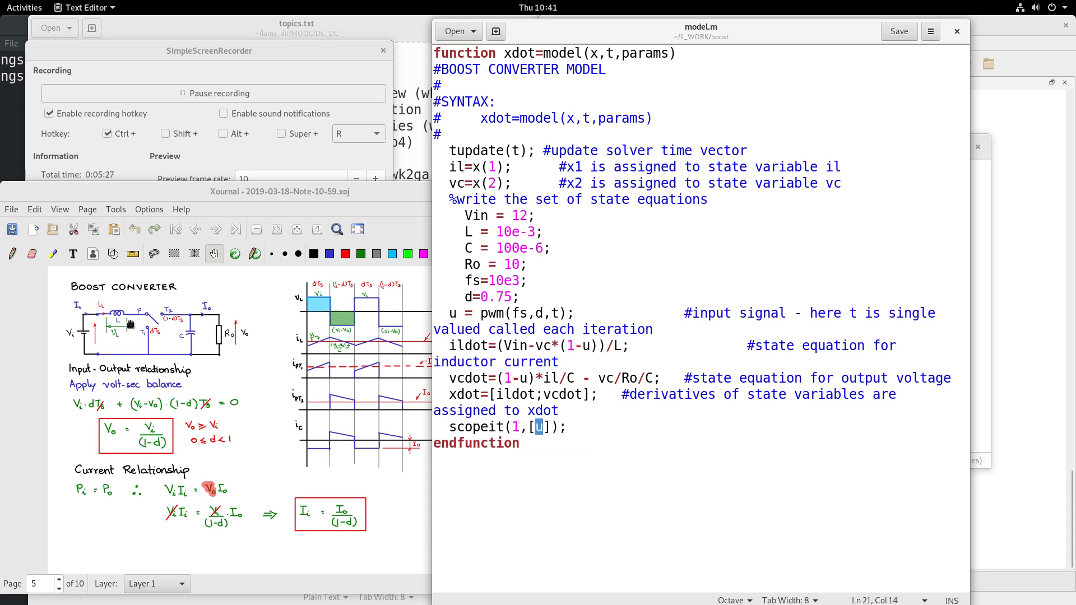
mouse_move(124, 345)
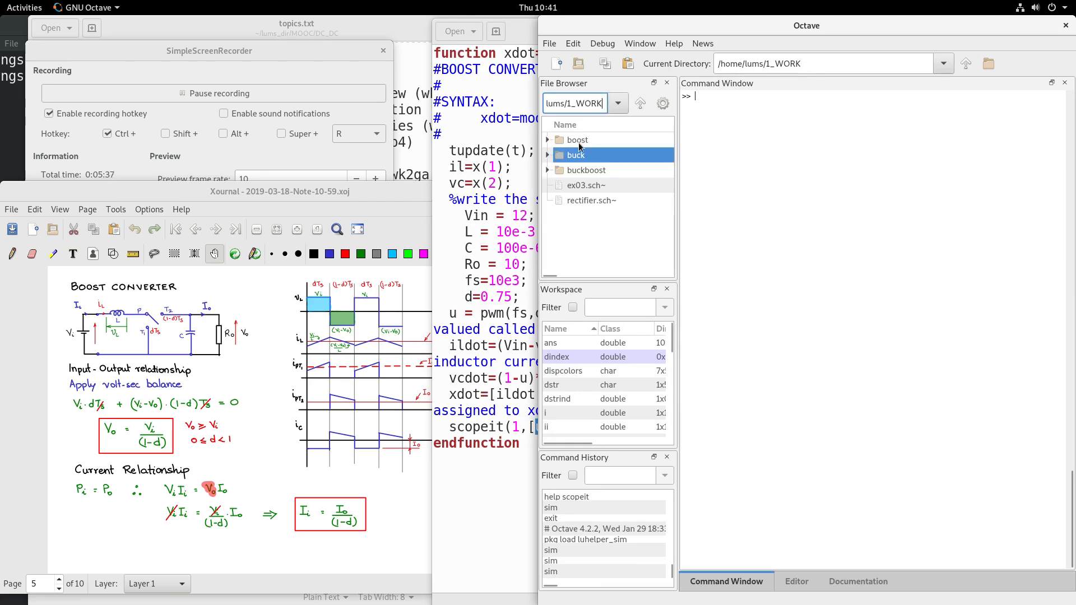
Make boost the working folder and run sim to plot inductor current and output voltage
double_click(578, 140)
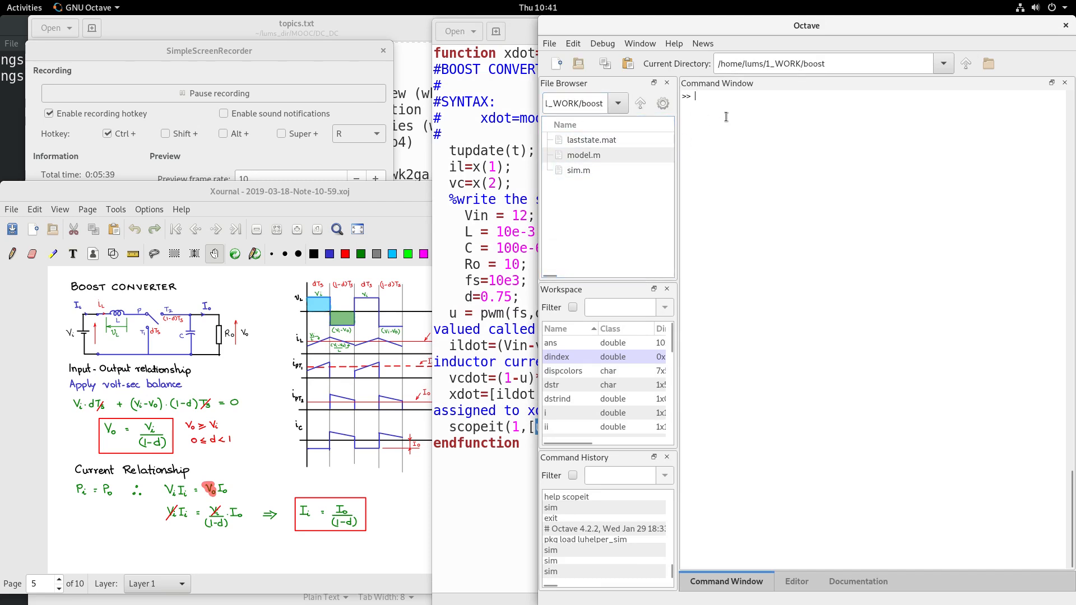
text(sim)
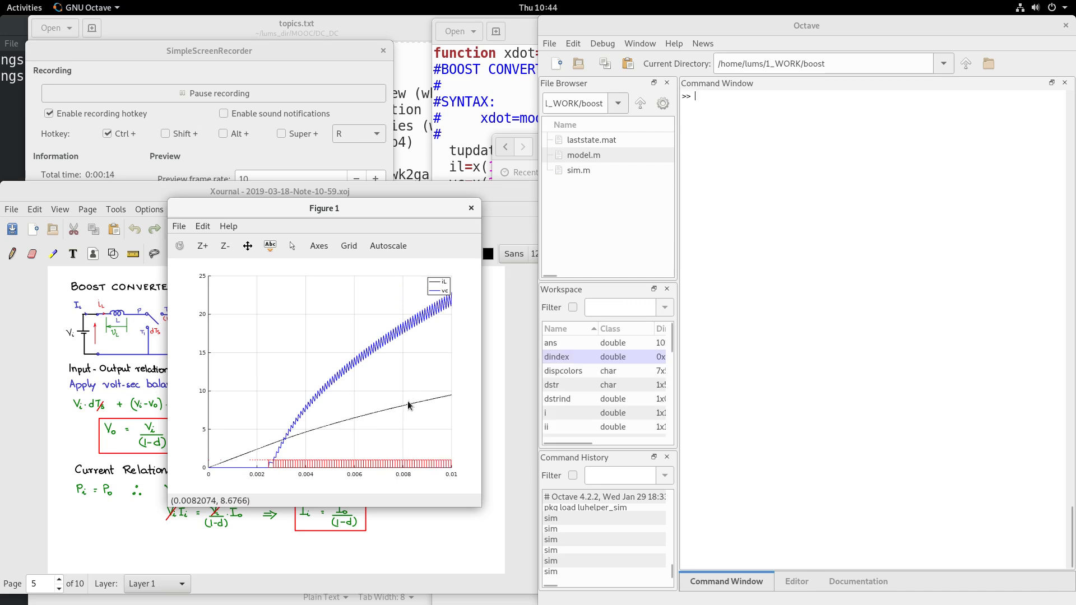
mouse_move(432, 311)
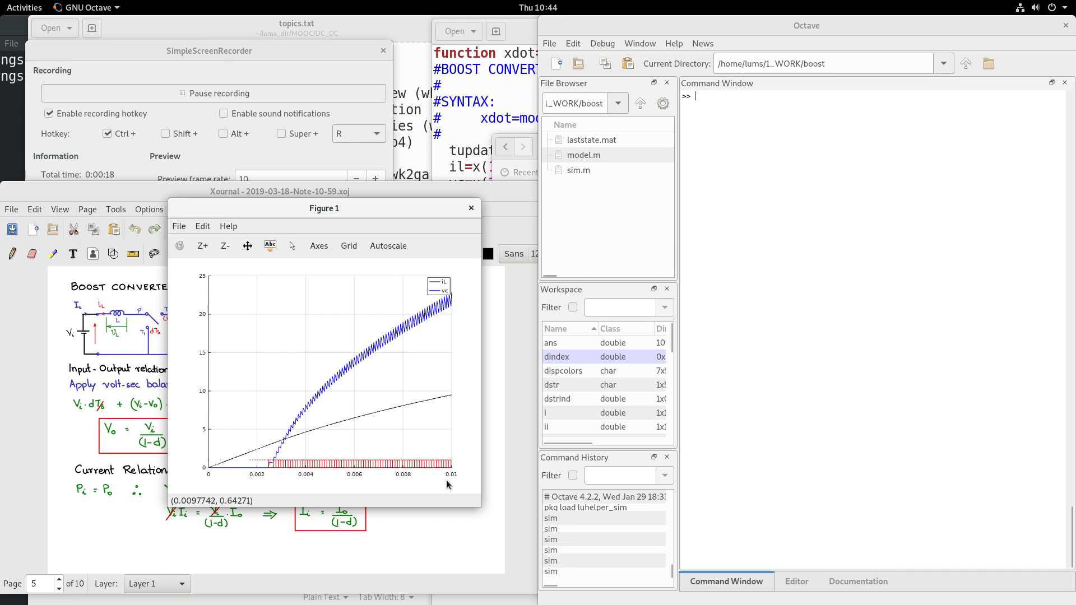
mouse_move(447, 309)
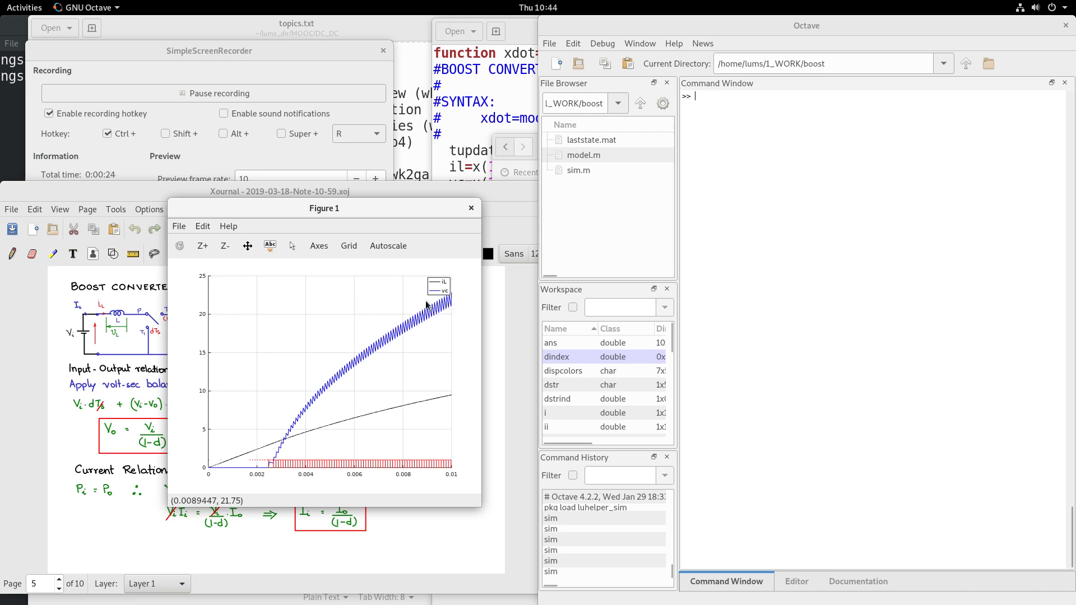
mouse_move(414, 300)
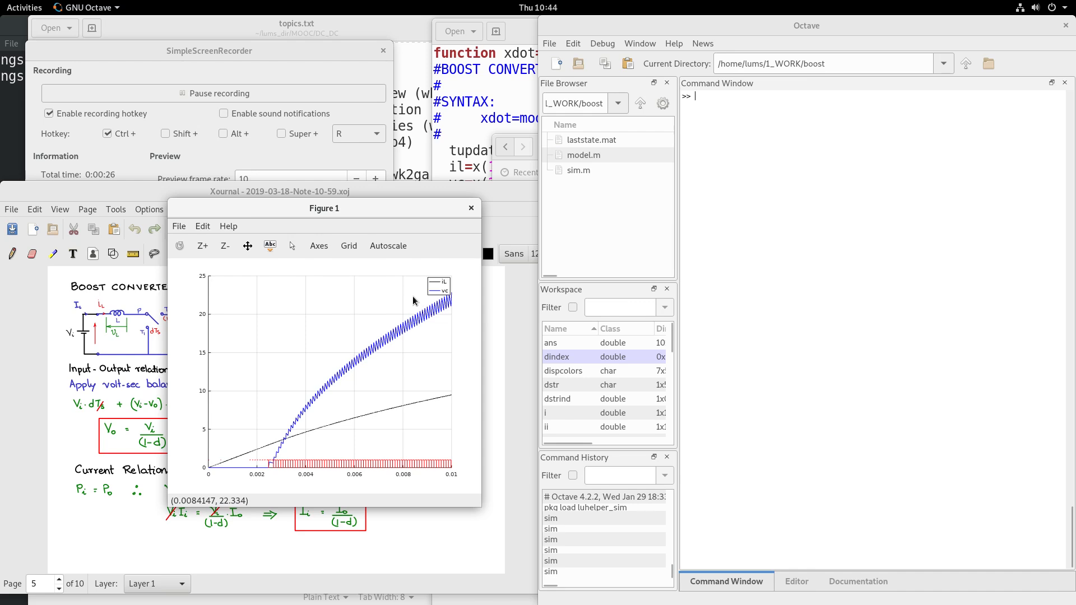
click(24, 7)
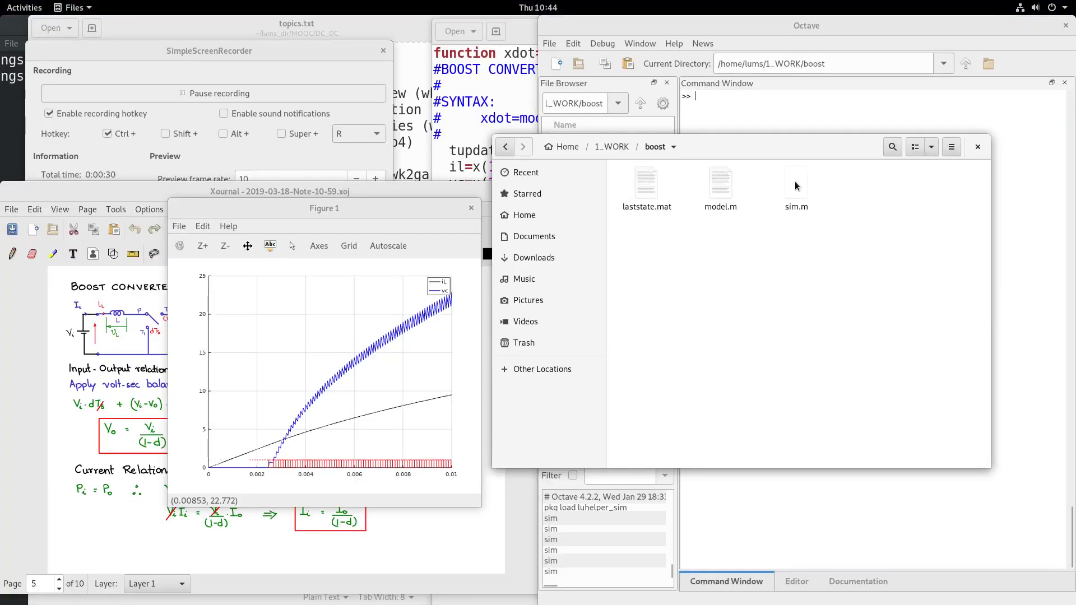
Change resume from 0 to 1 in the boost sim.m and save it
double_click(795, 184)
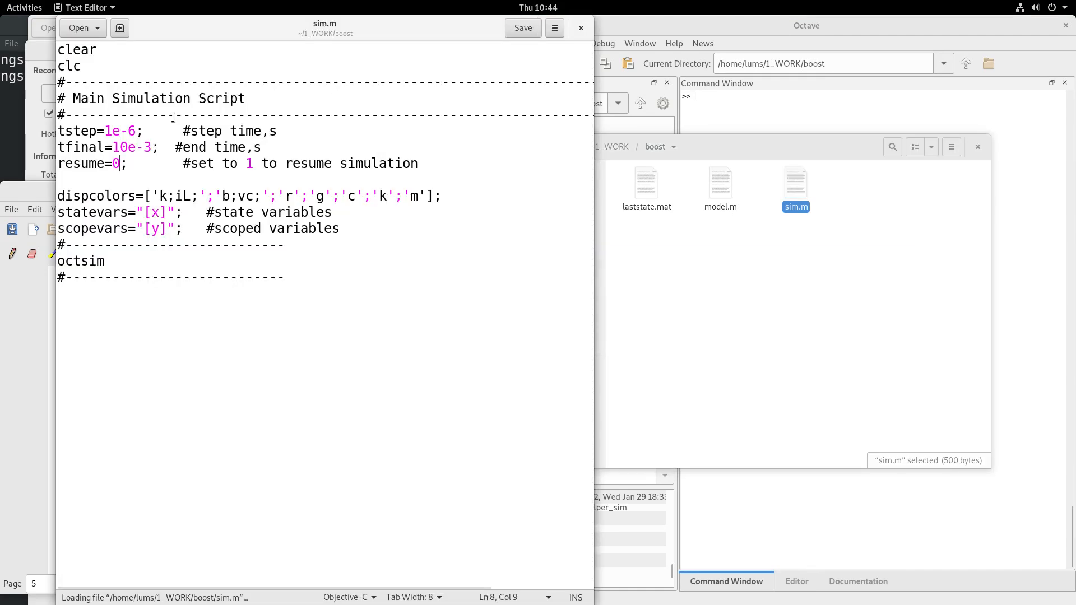
double_click(115, 163)
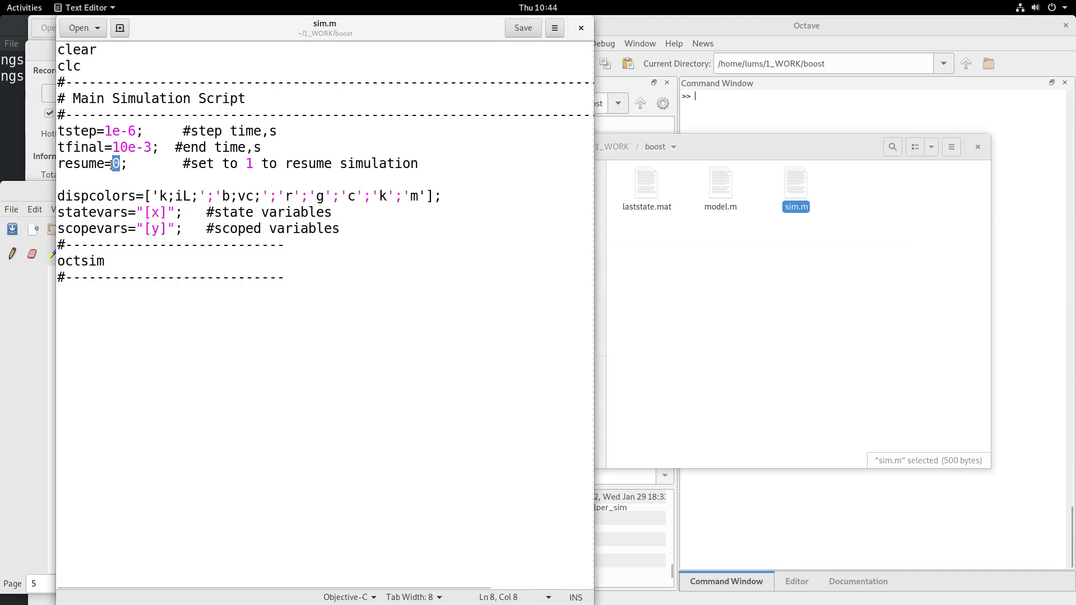
text(1)
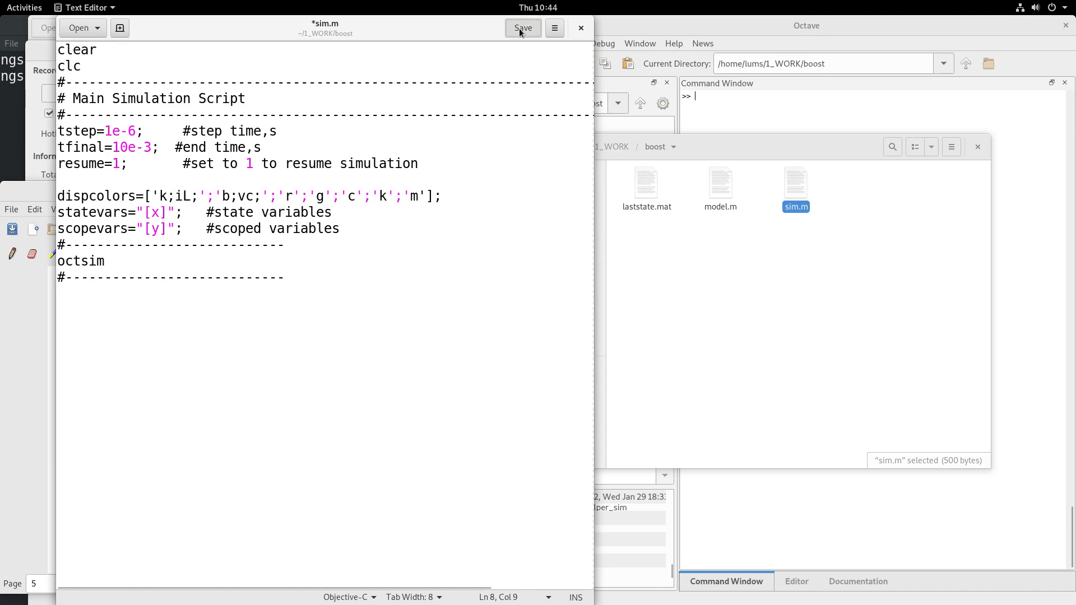
click(522, 28)
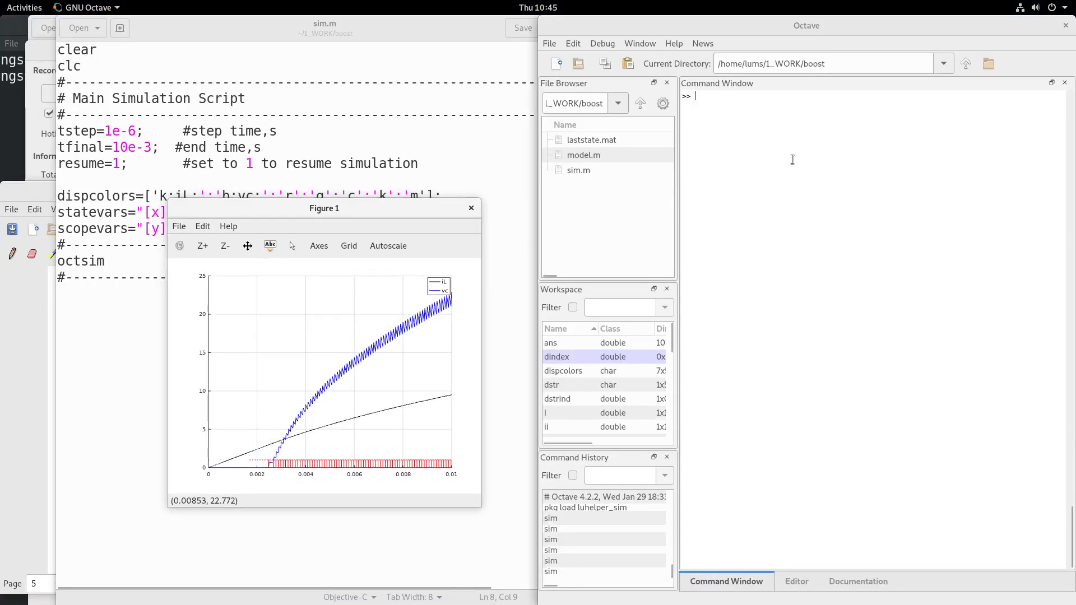
Run sim twice to resume the boost simulation through 0.03 s
text(sim)
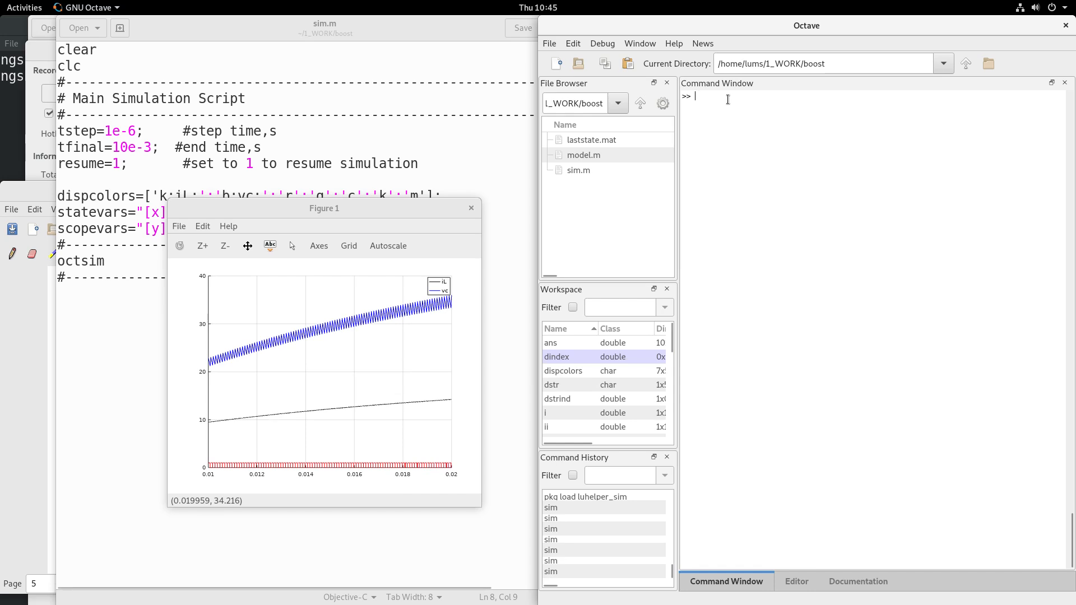
text(sim)
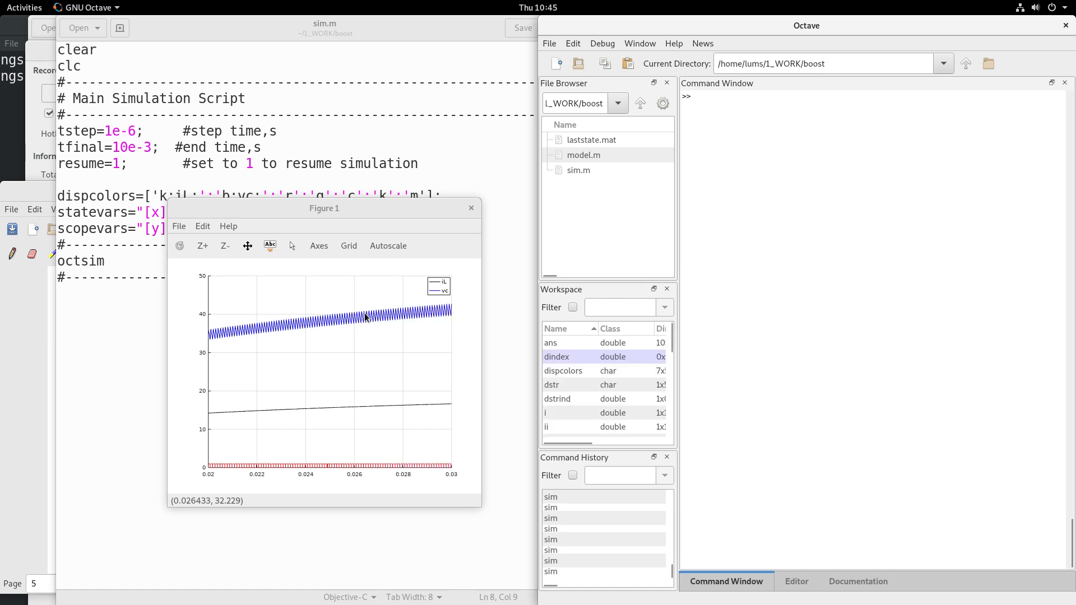
mouse_move(394, 344)
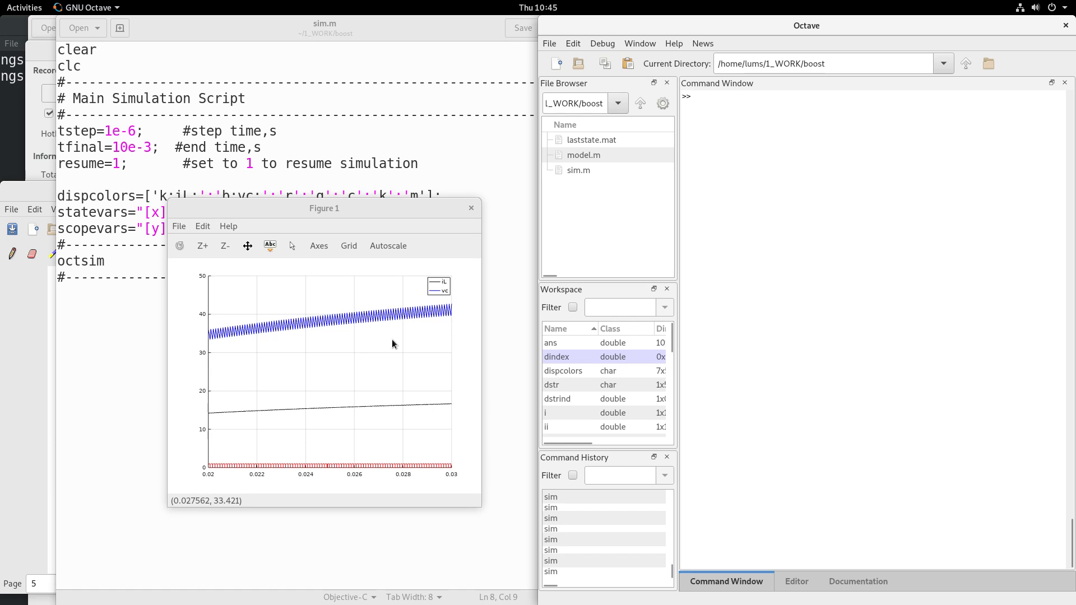
mouse_move(412, 354)
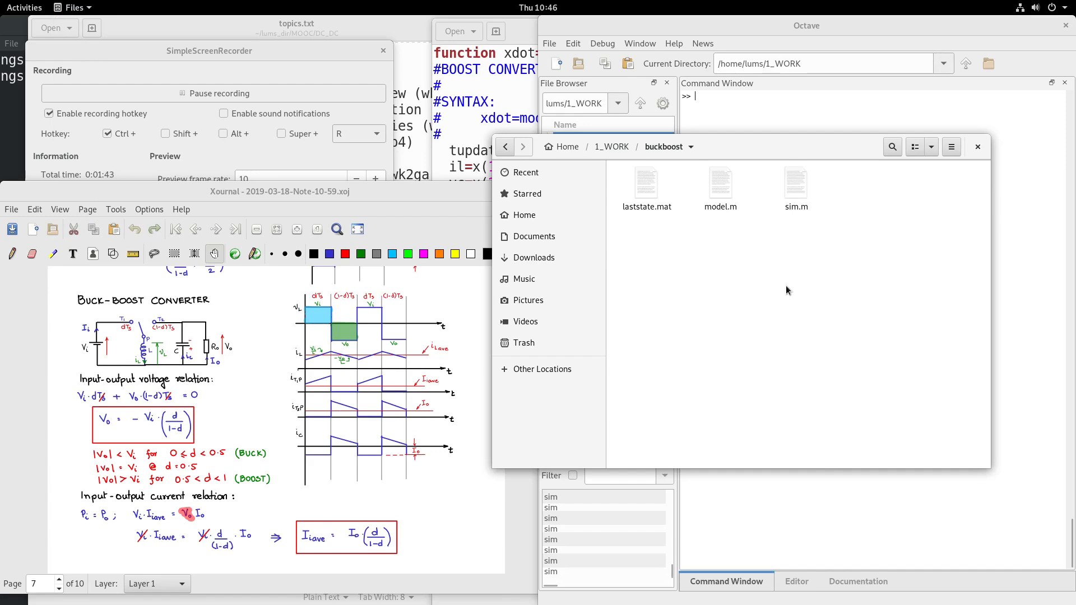
mouse_move(776, 300)
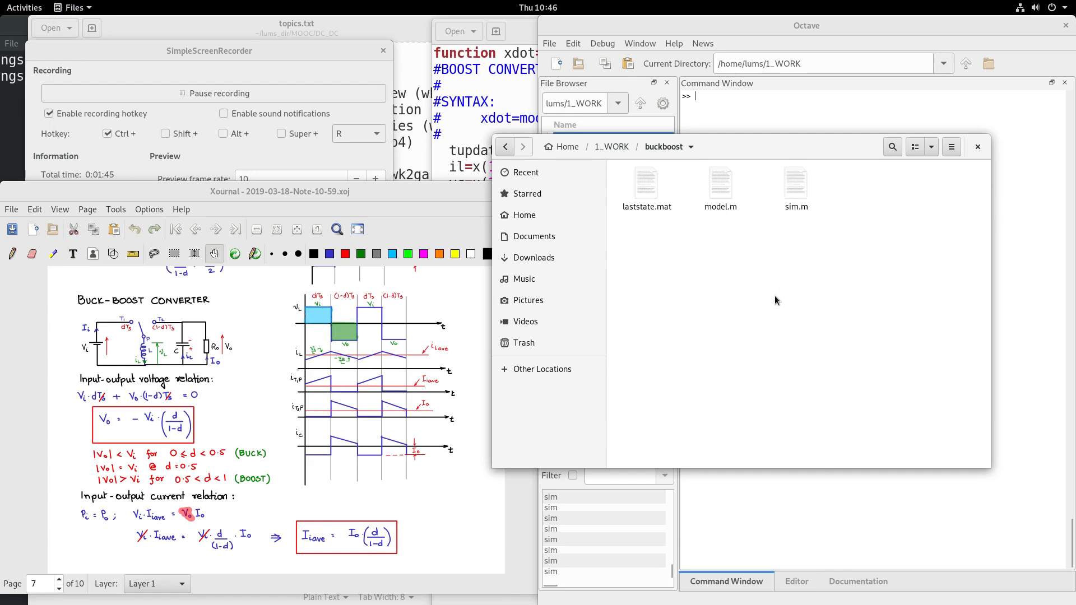
Open buckboost model.m and highlight the inductor current state equation
double_click(719, 184)
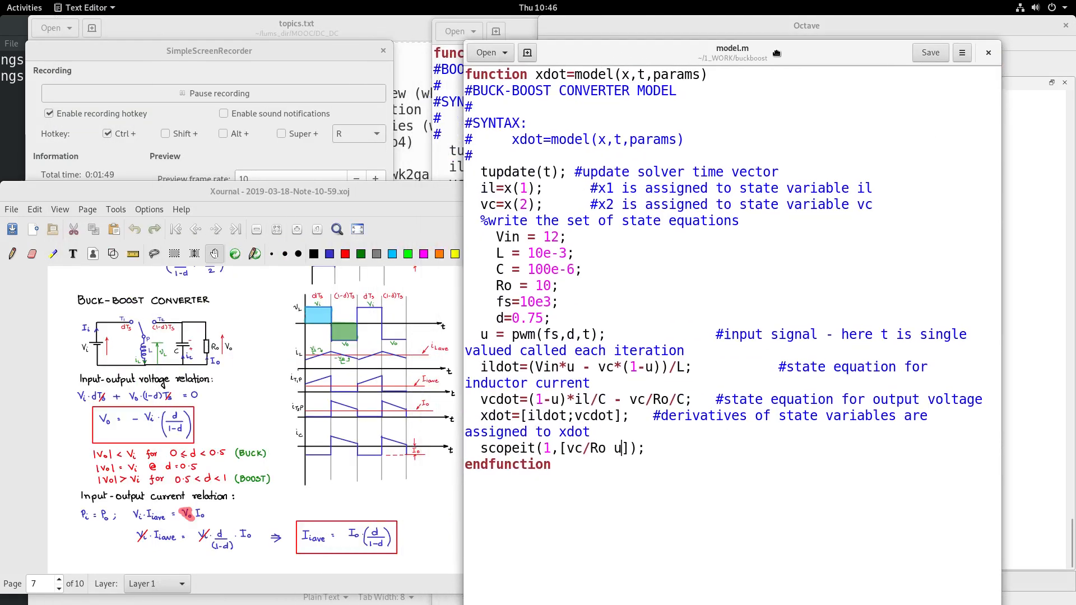
double_click(488, 366)
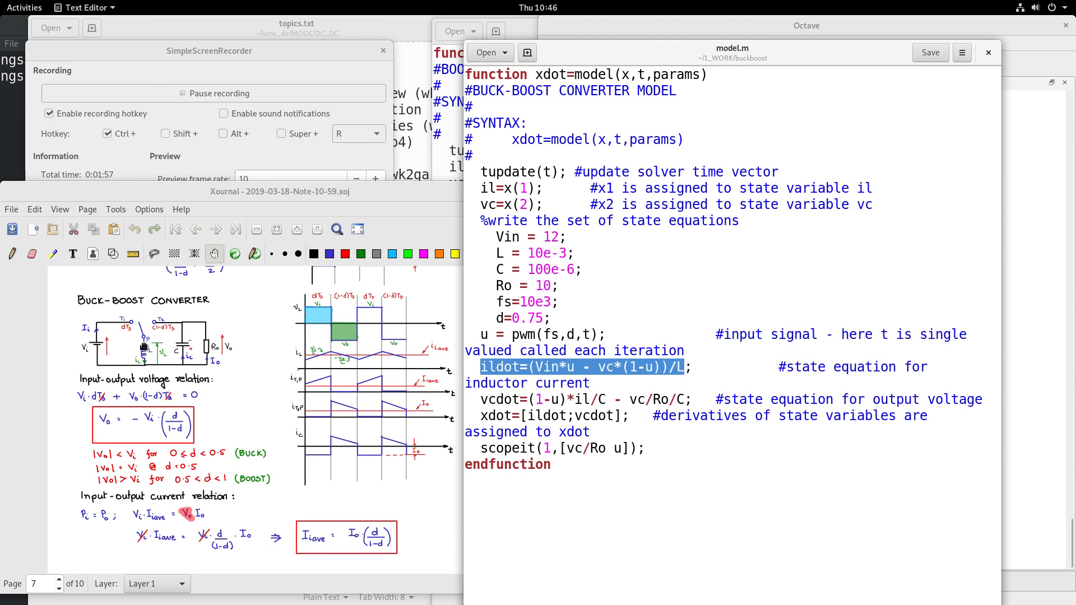
mouse_move(170, 395)
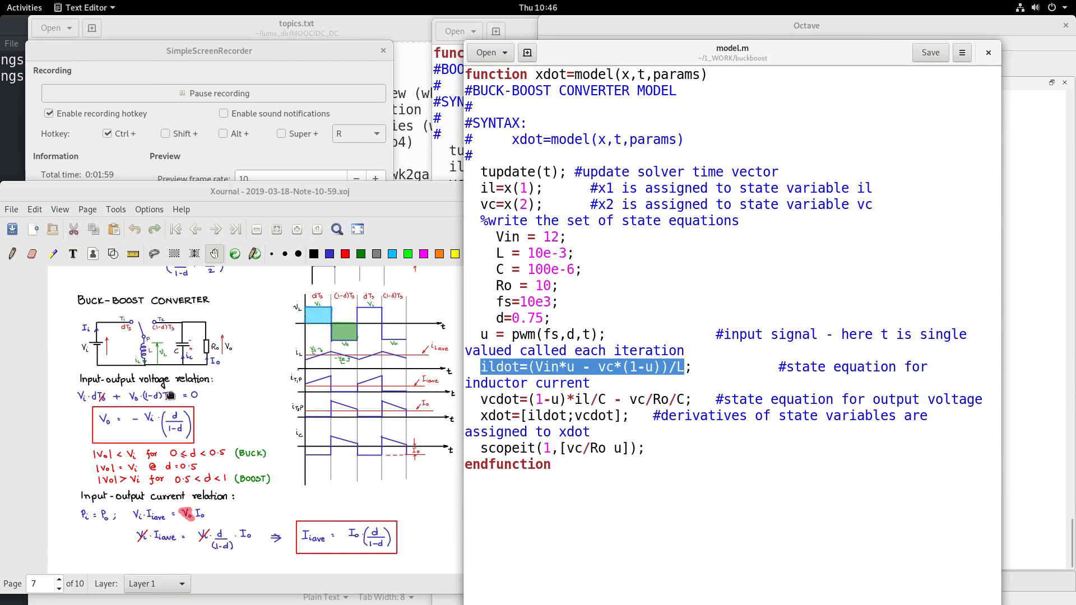
mouse_move(140, 329)
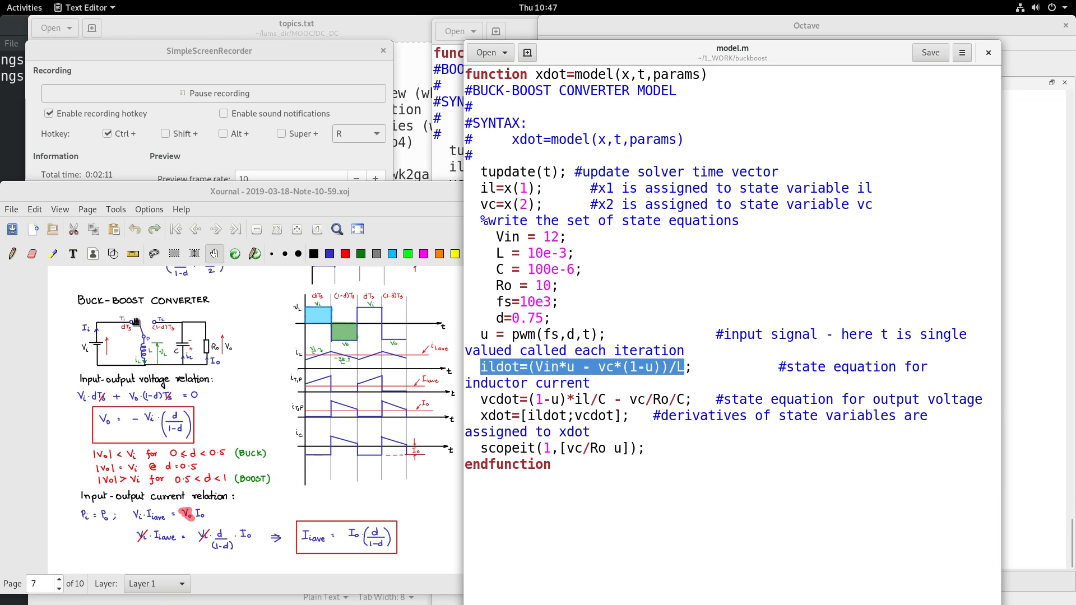
mouse_move(354, 355)
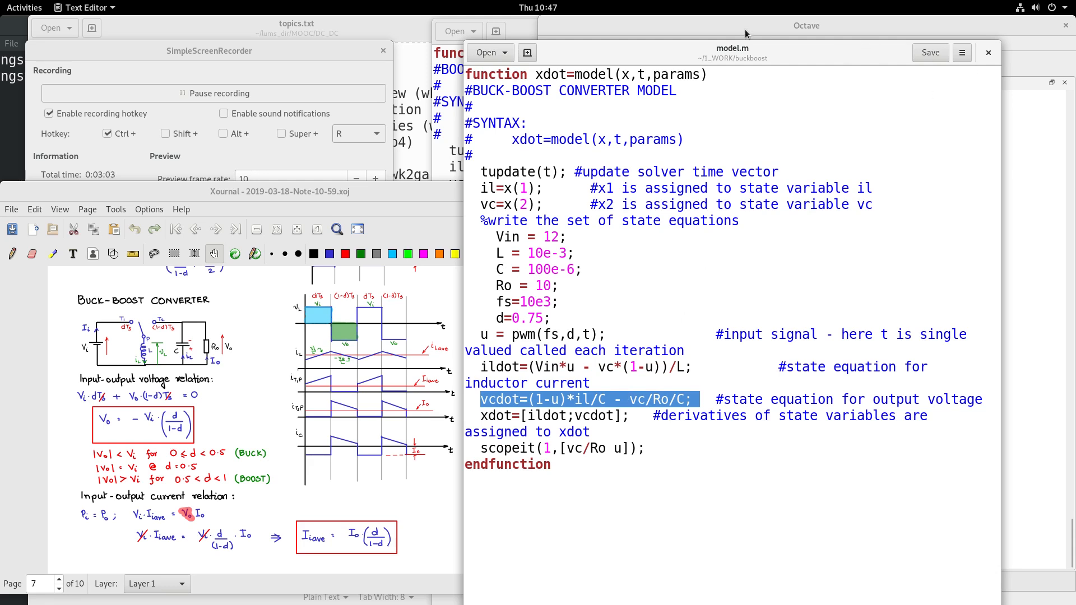
Make buckboost the Octave working folder and run sim to plot its waveforms
click(806, 26)
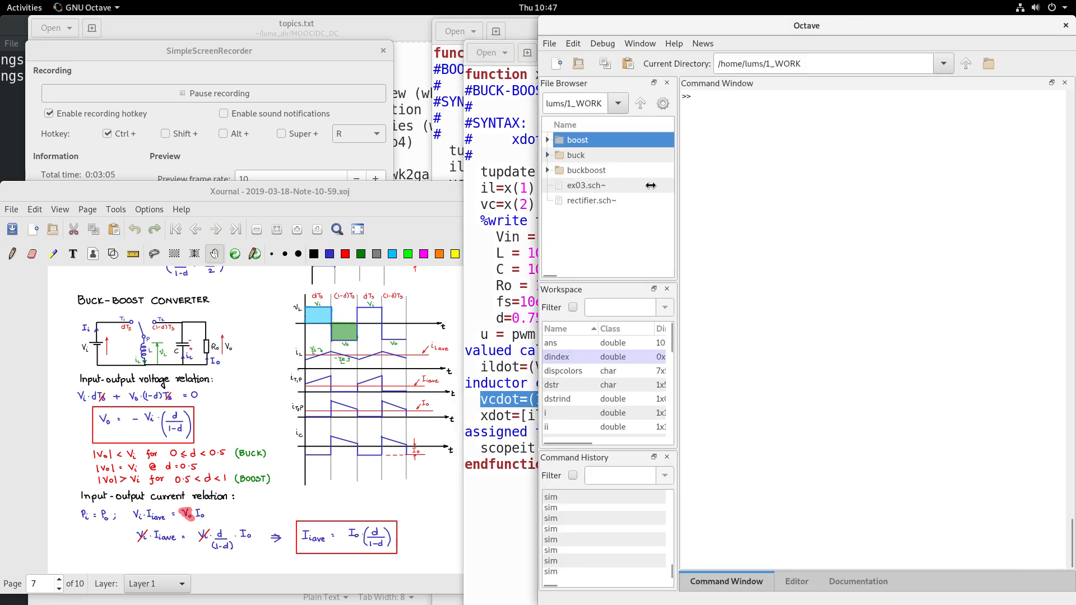
double_click(587, 170)
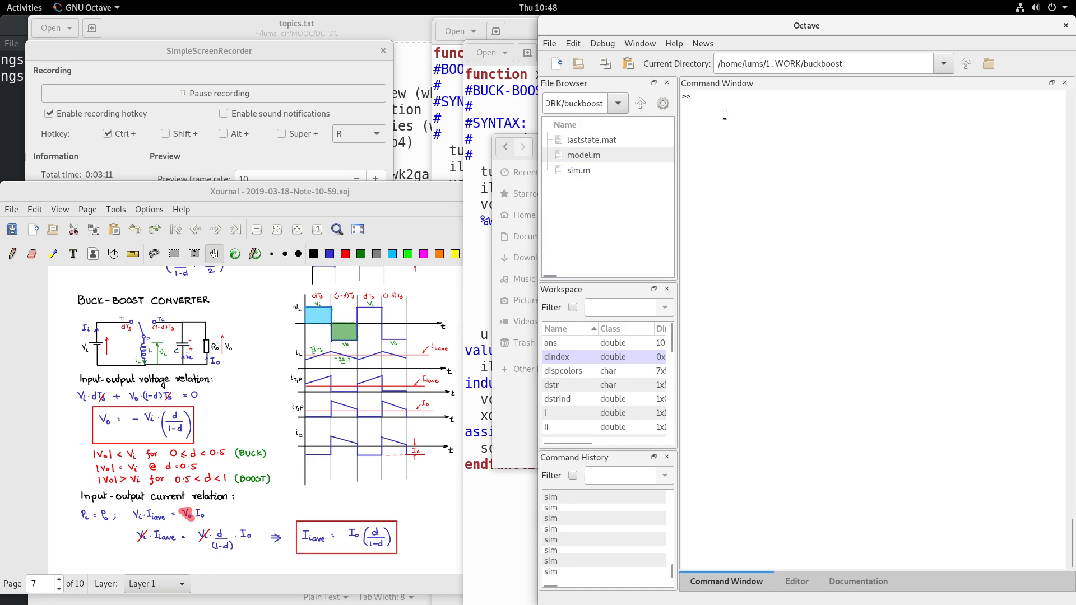
text(sim)
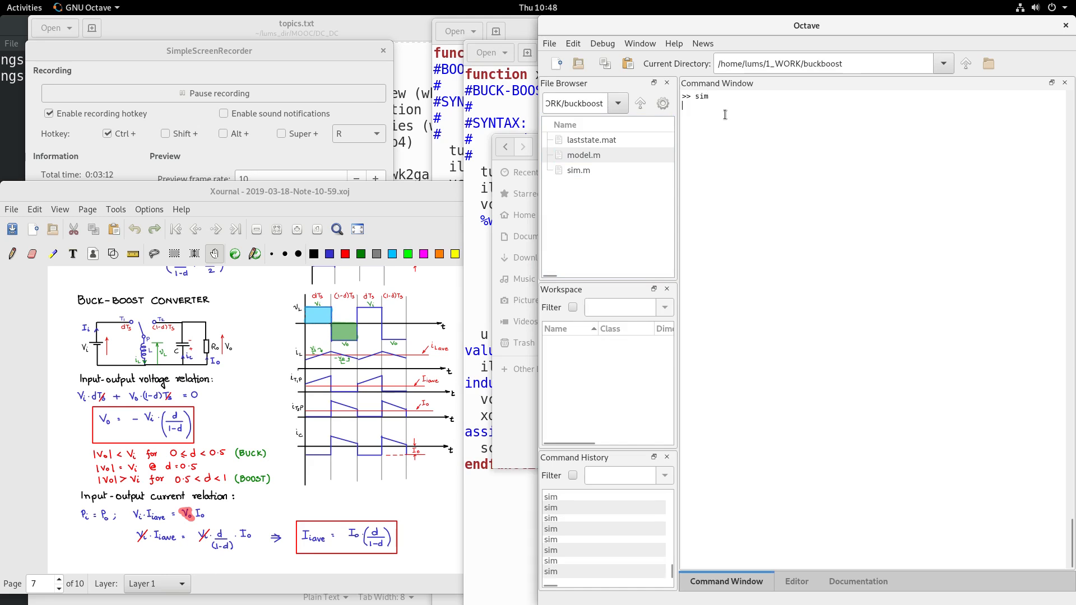
key(Return)
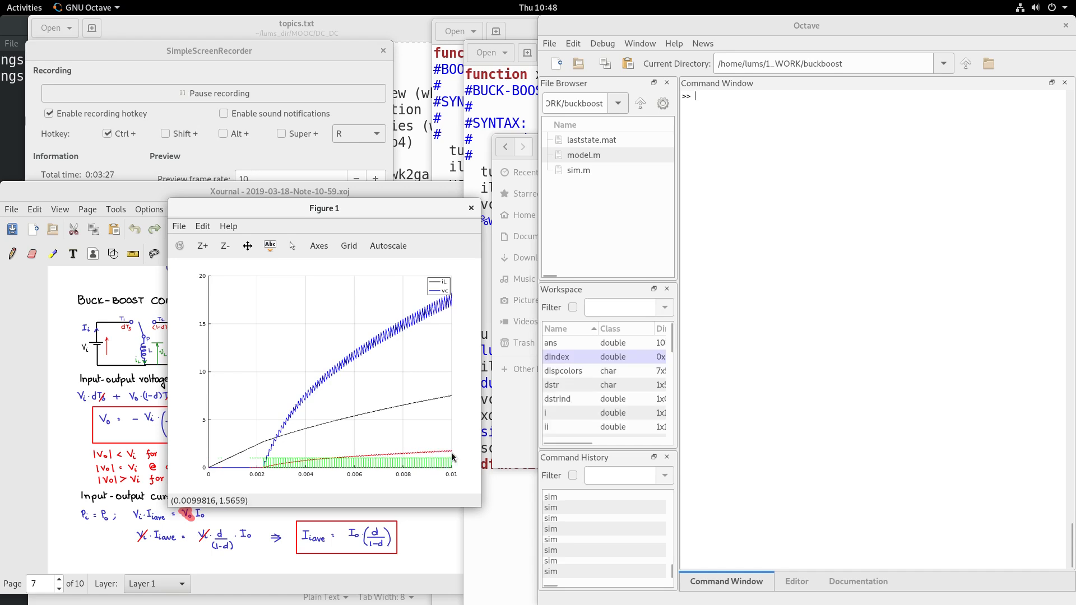
mouse_move(390, 459)
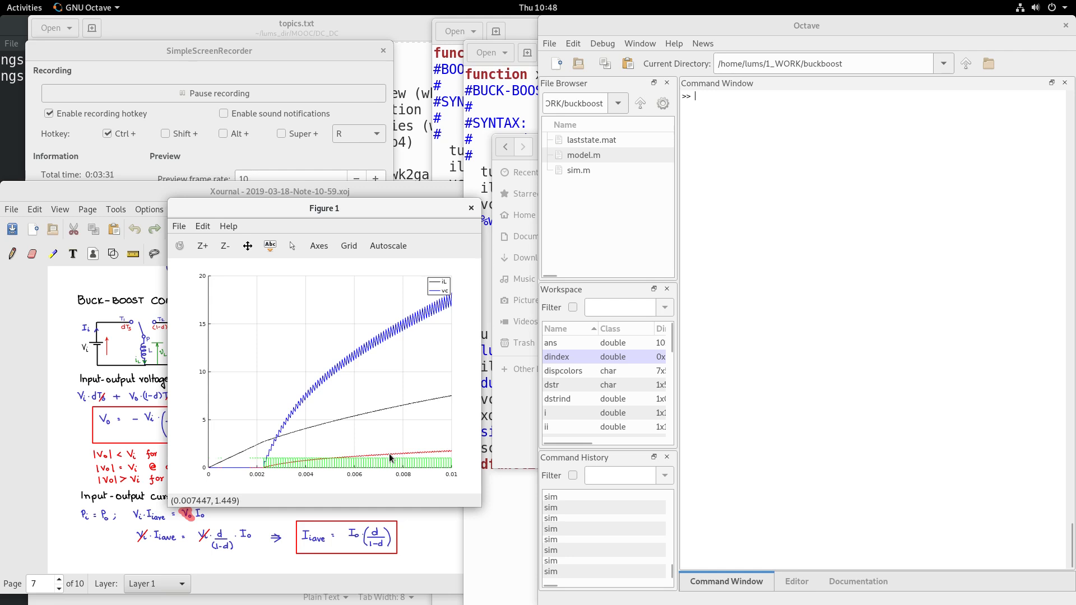
mouse_move(305, 425)
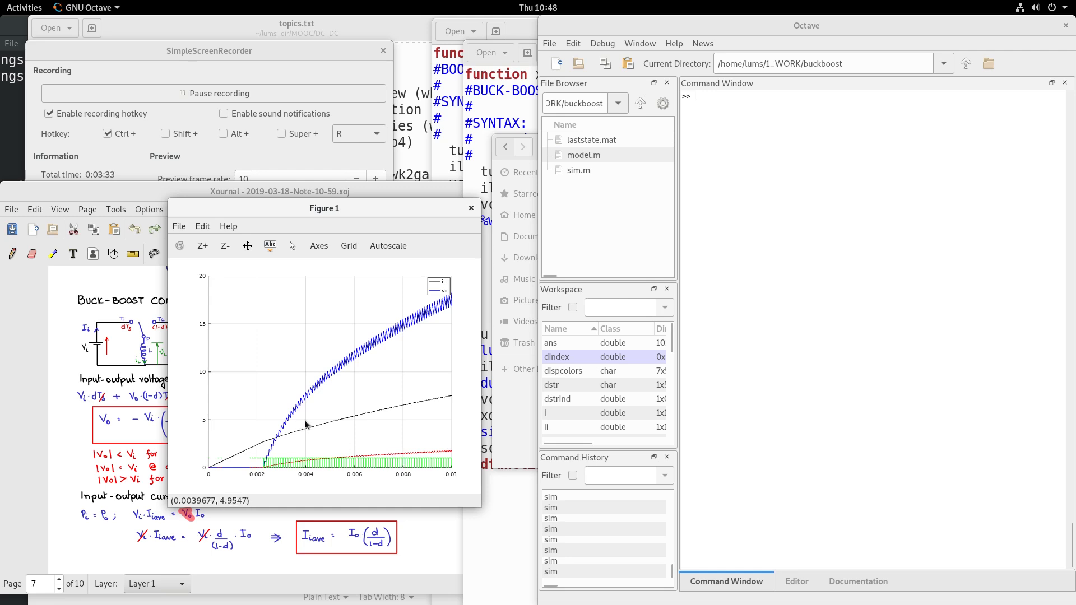
mouse_move(421, 324)
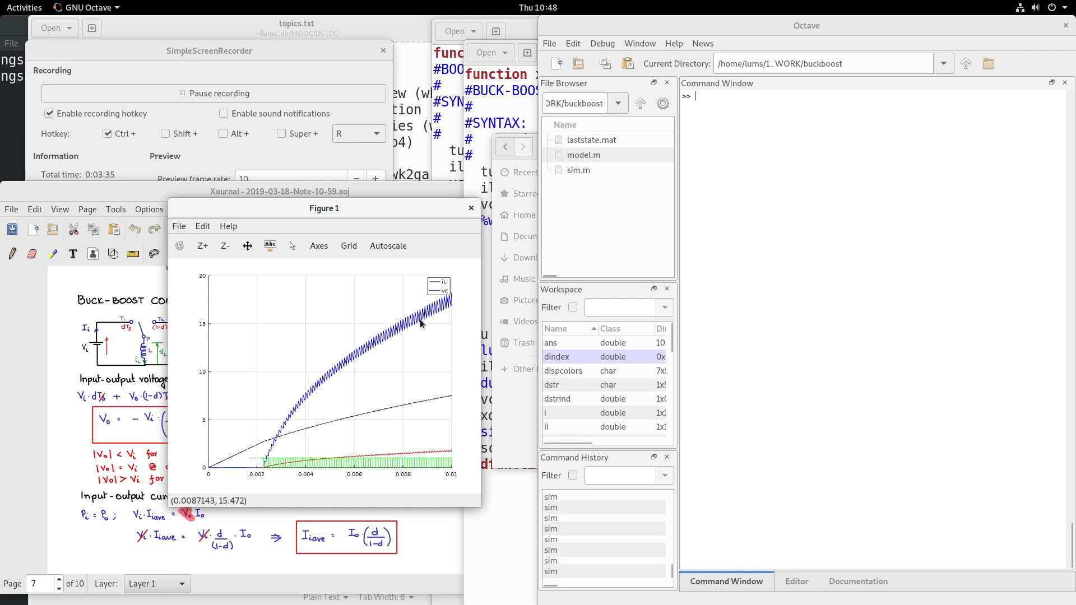
mouse_move(446, 309)
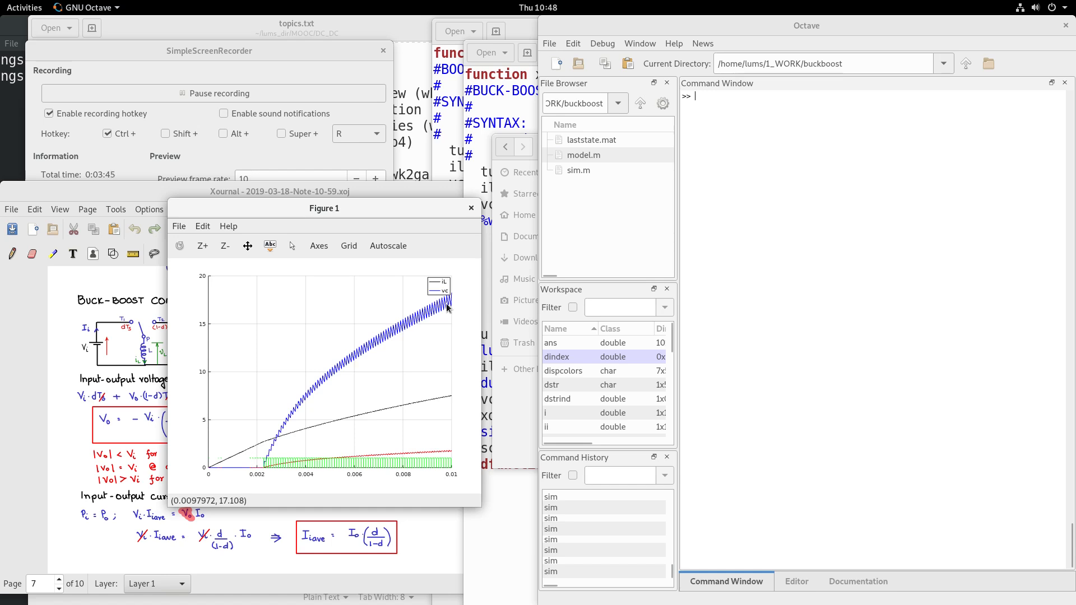
mouse_move(444, 306)
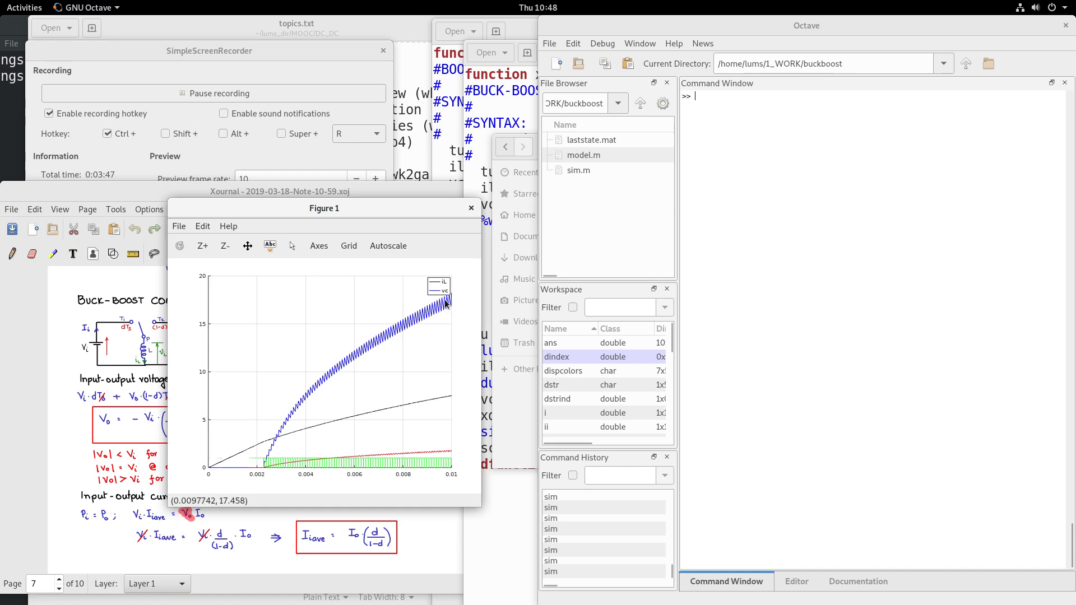
mouse_move(446, 303)
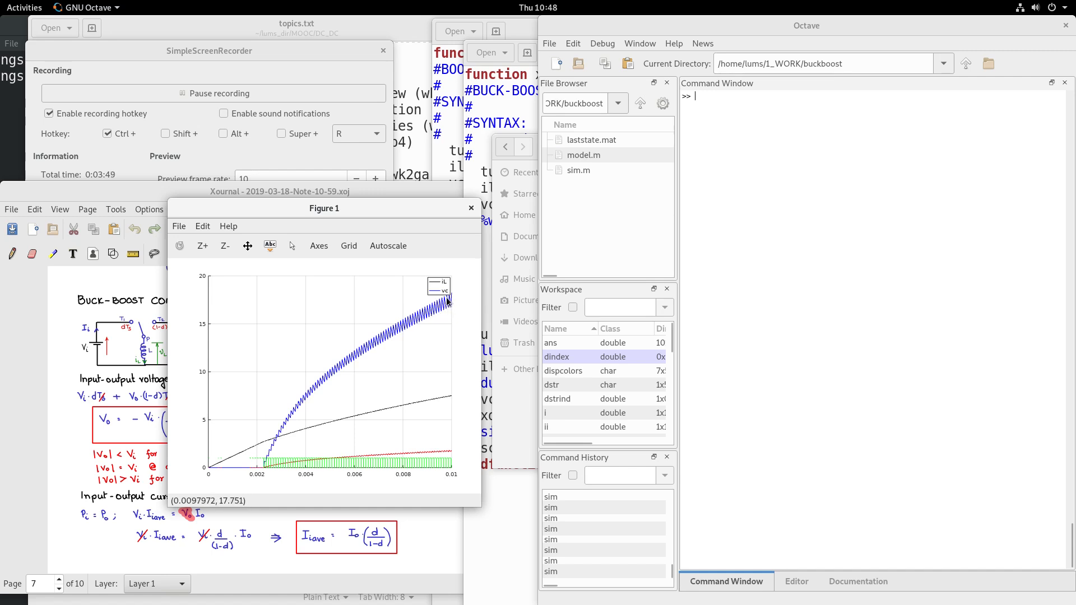
mouse_move(199, 233)
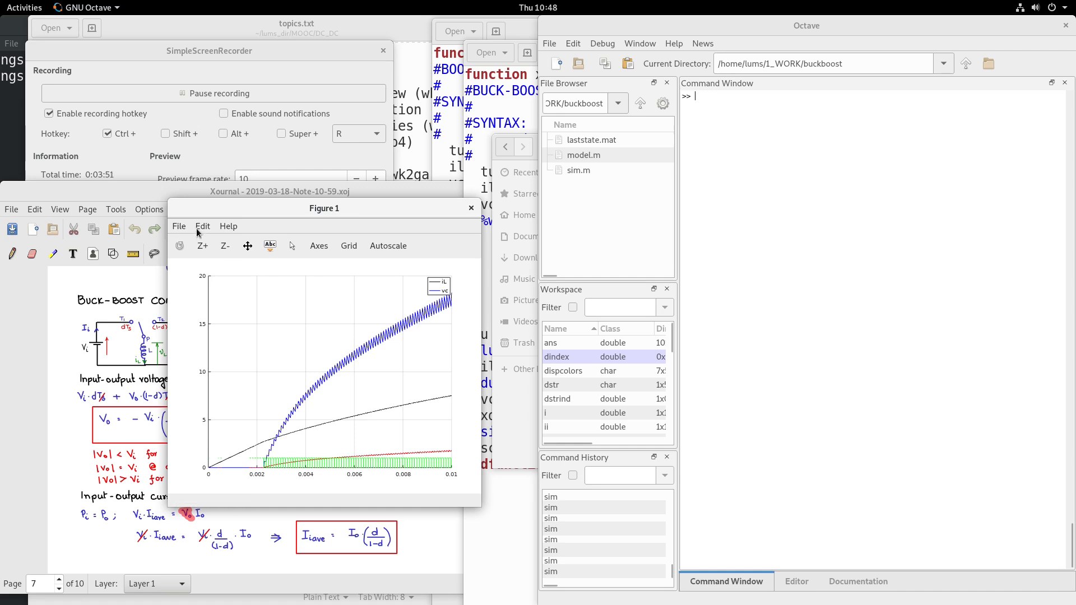